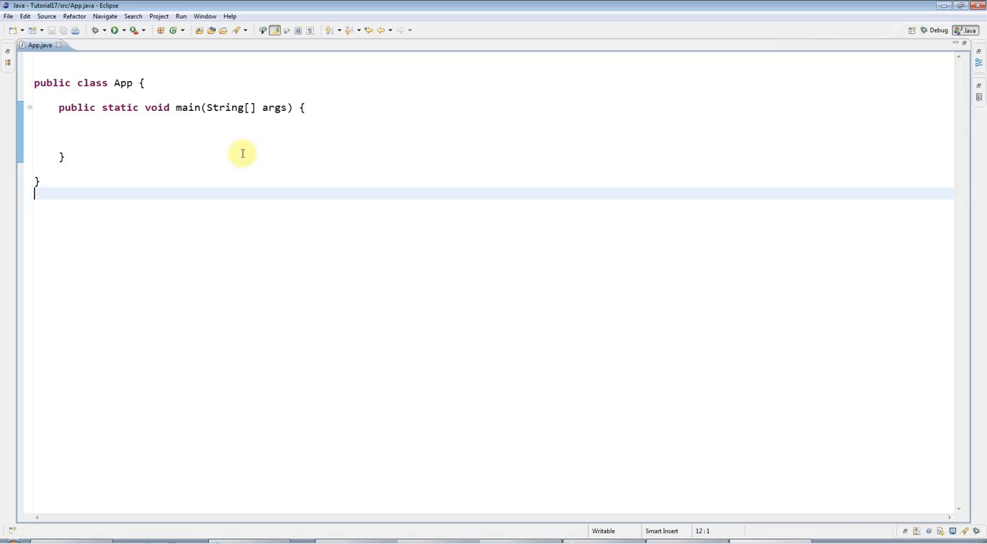
{"action": "mouse_move", "coordinate": [117, 95]}
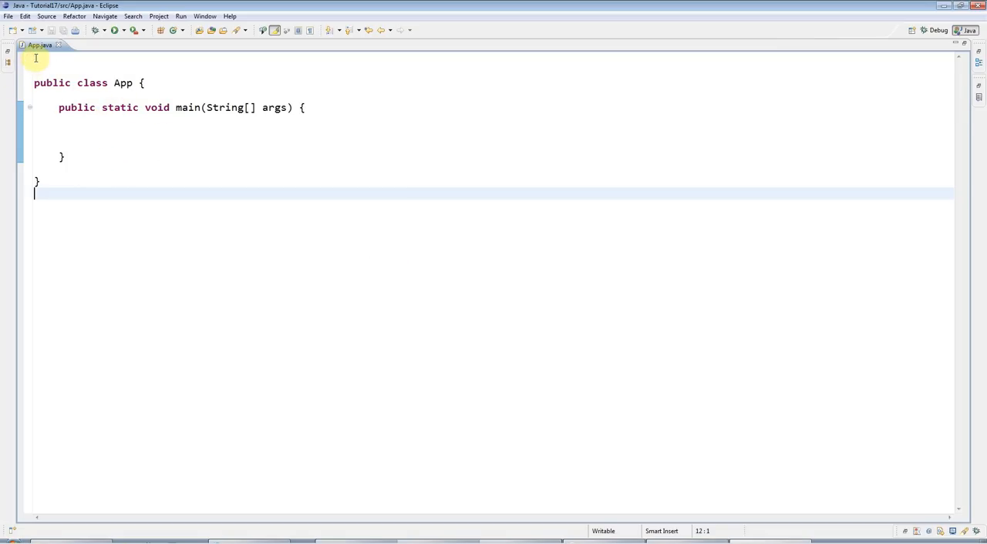
- Declare class Frog above App with a String name field
{"action": "type", "text": "c"}
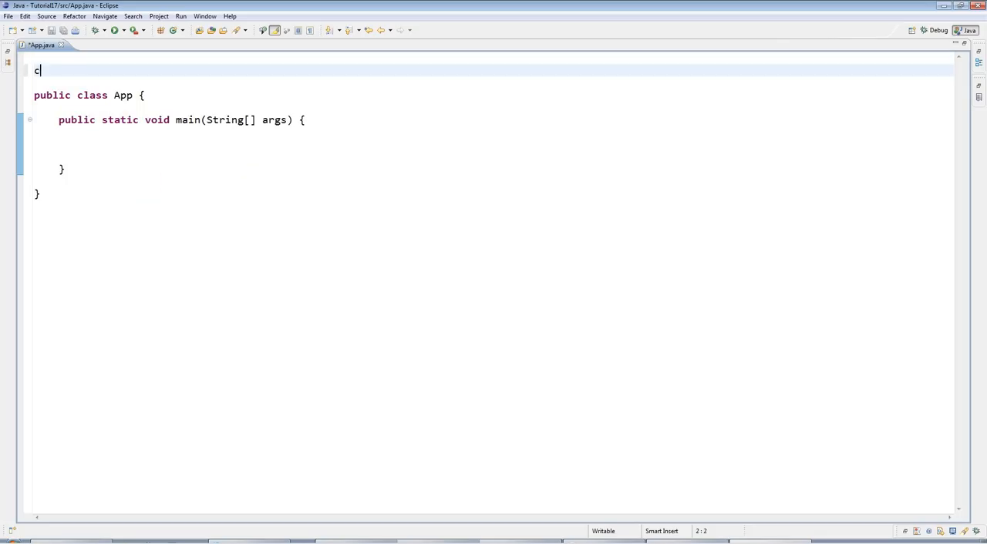
{"action": "type", "text": "lass Frog {"}
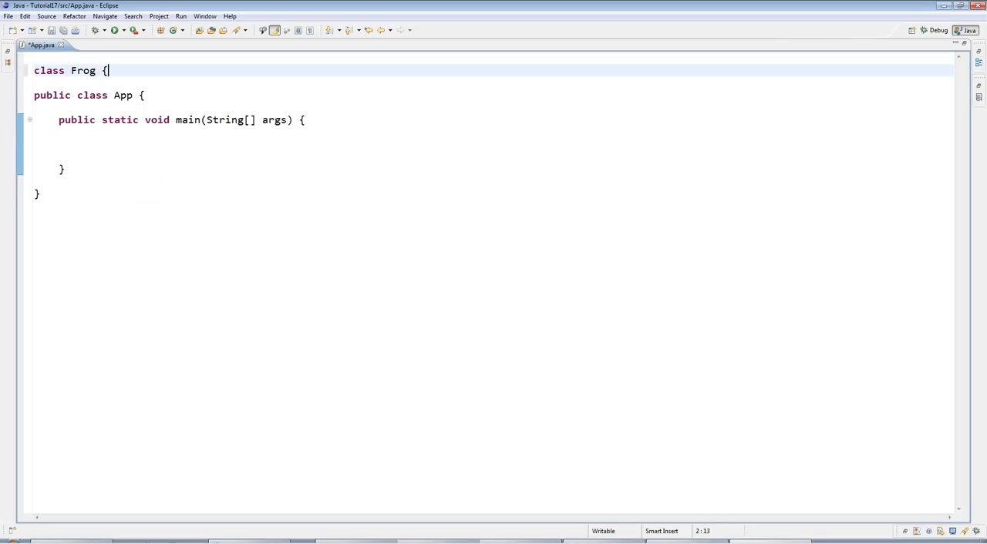
{"action": "type", "text": "String"}
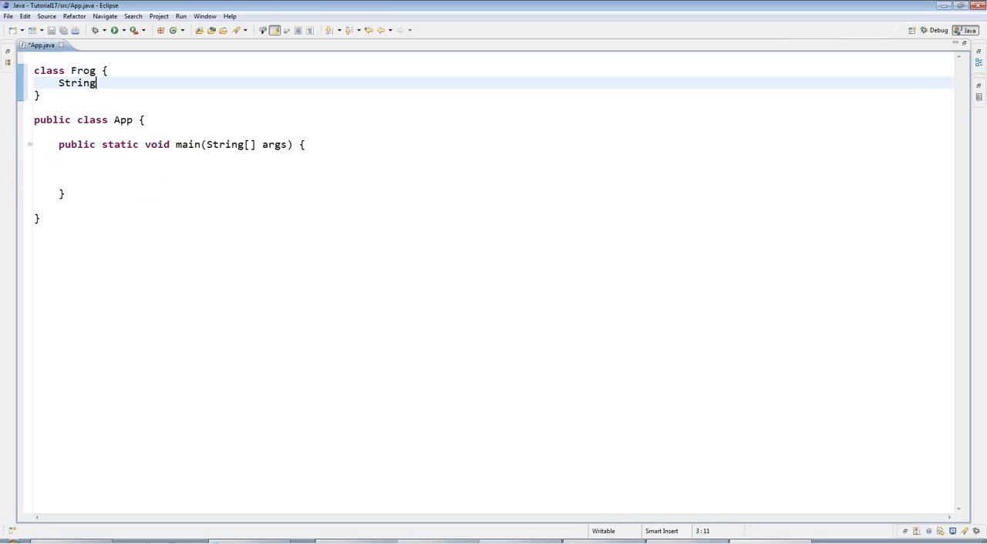
{"action": "type", "text": "name;"}
{"action": "type", "text": "int age;"}
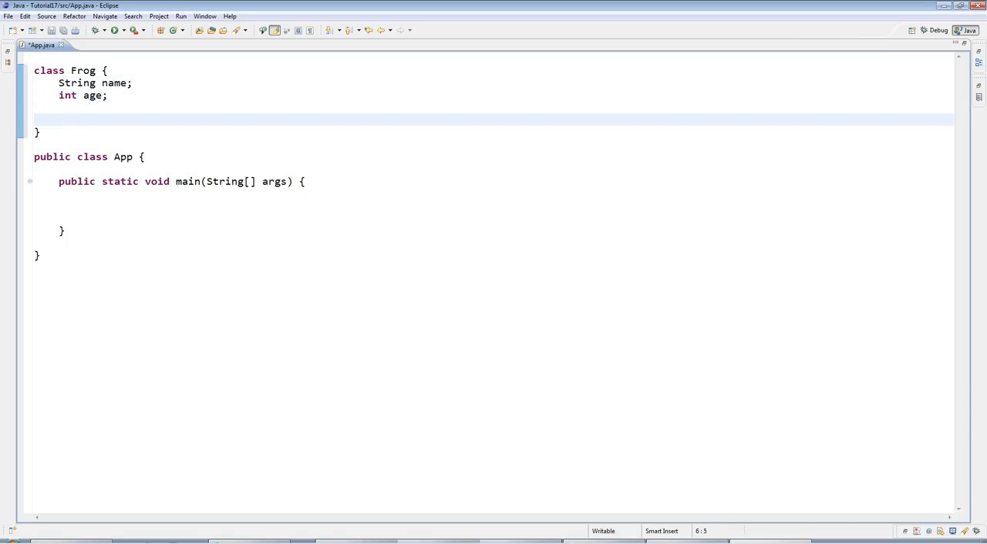
- Add public String getName() and public int getAge() methods returning the fields
{"action": "type", "text": "public"}
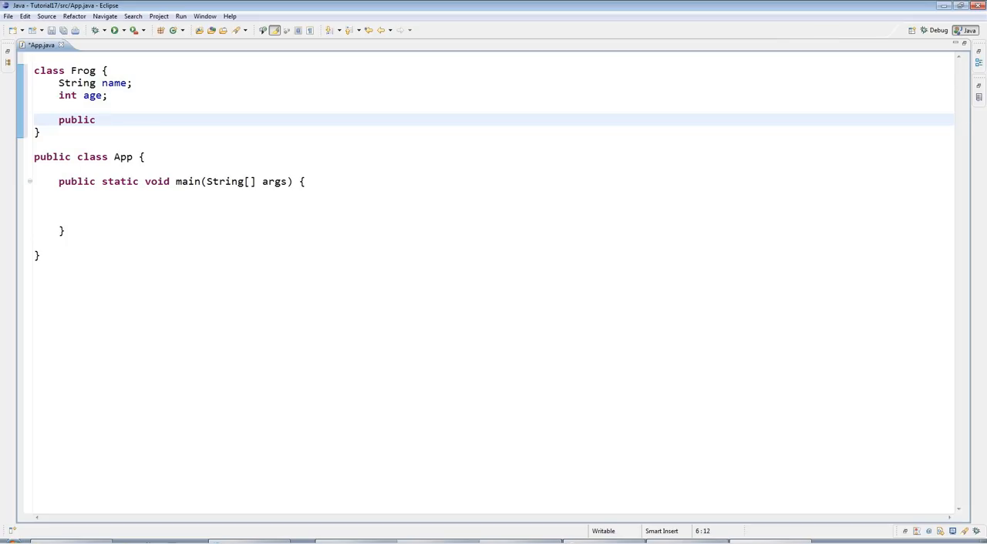
{"action": "type", "text": "String"}
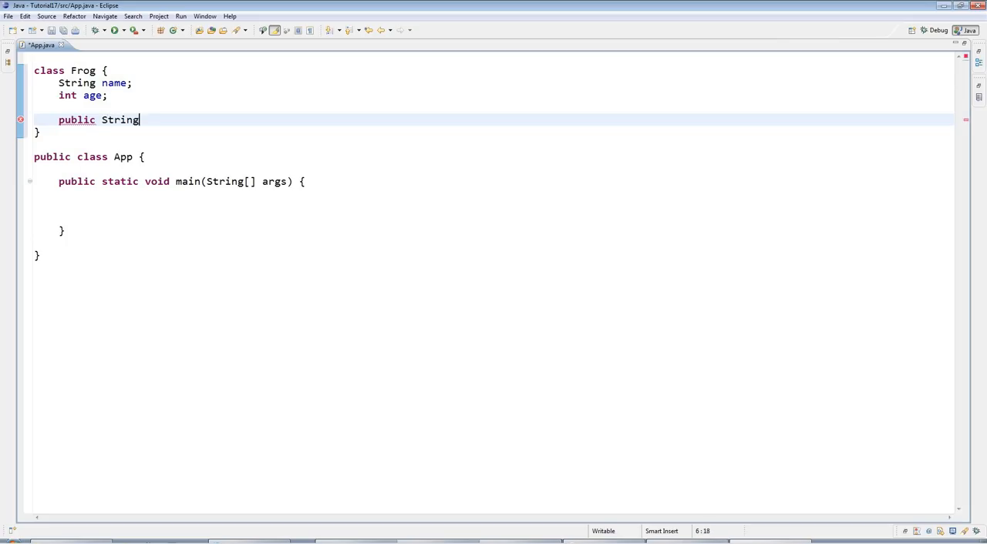
{"action": "type", "text": "getName() {"}
{"action": "type", "text": "return name;"}
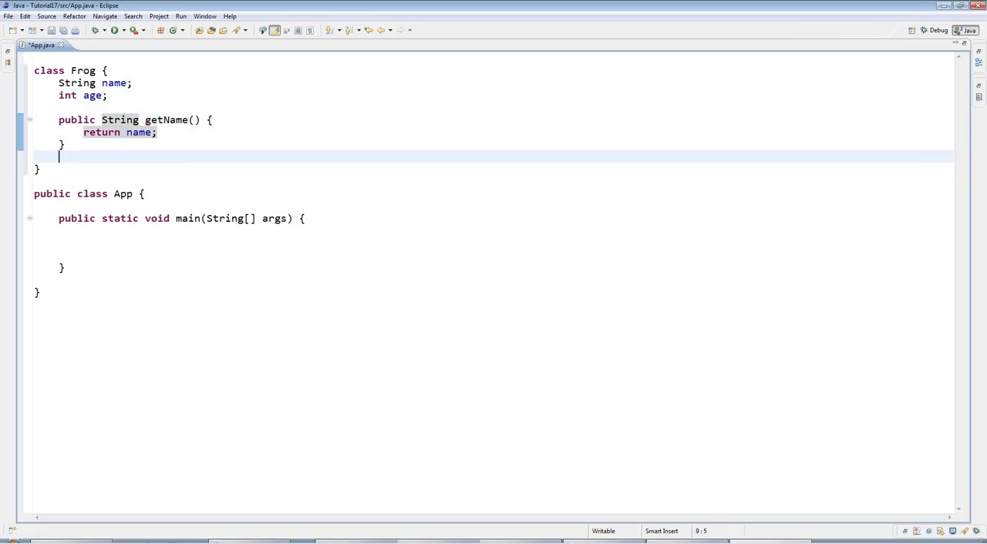
{"action": "type", "text": "public"}
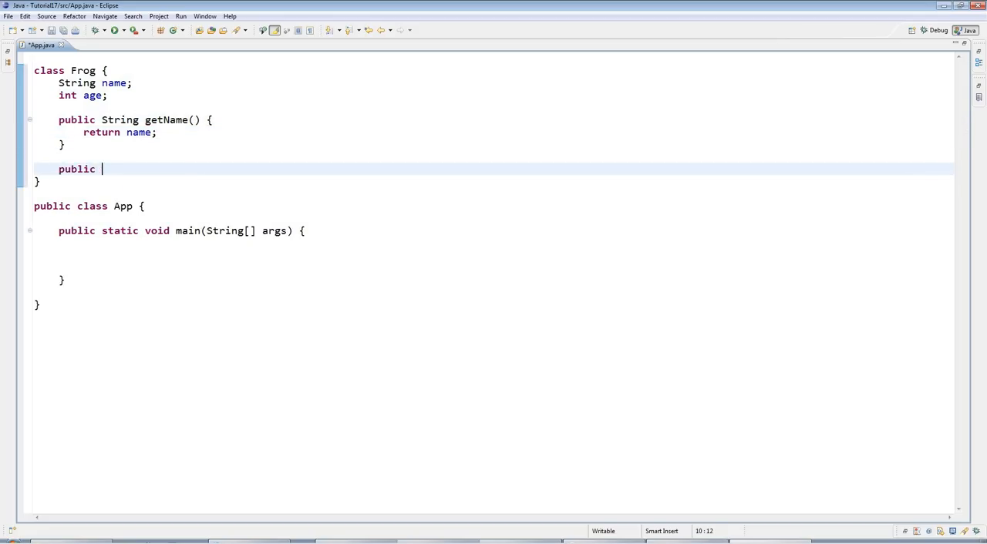
{"action": "type", "text": "int getAge() {"}
{"action": "type", "text": "return"}
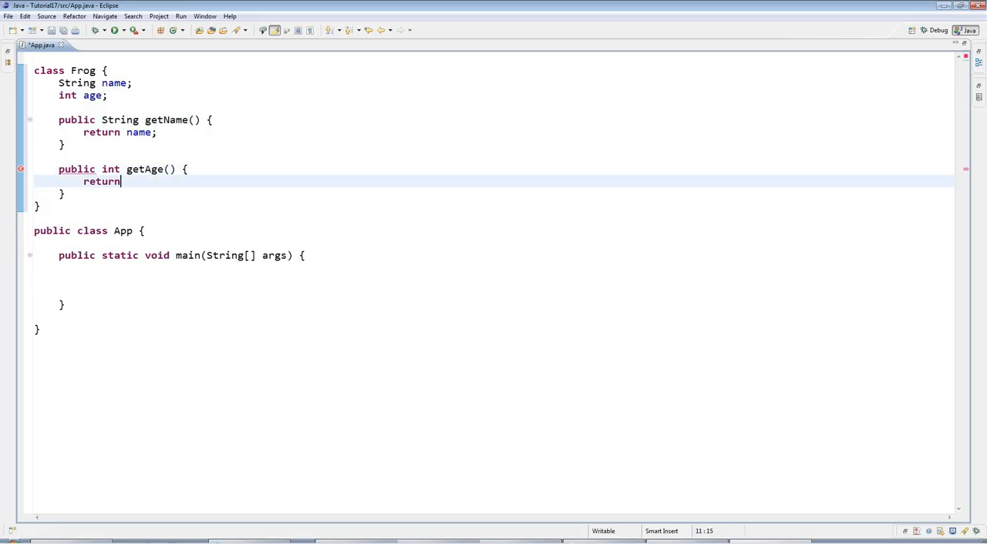
{"action": "type", "text": "age;"}
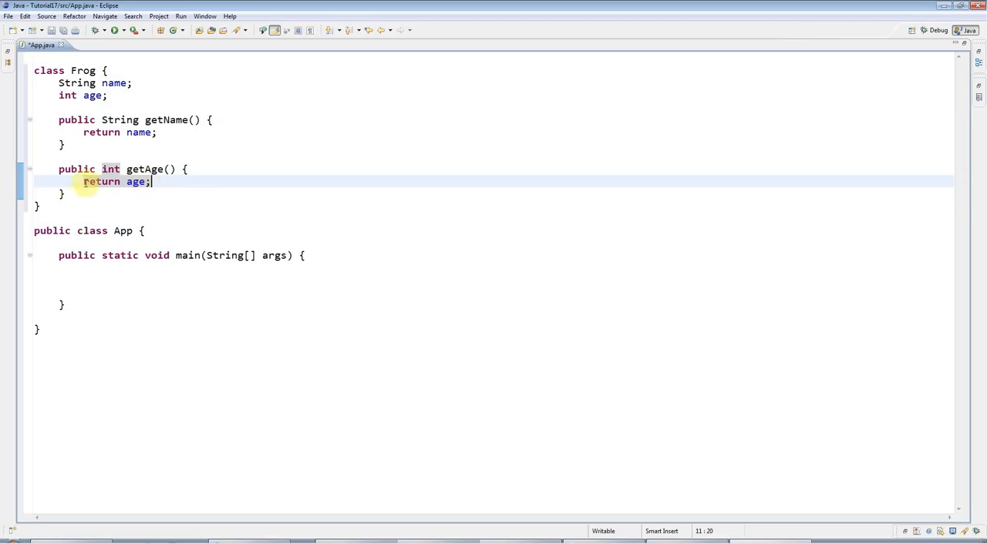
{"action": "left_click", "coordinate": [75, 120]}
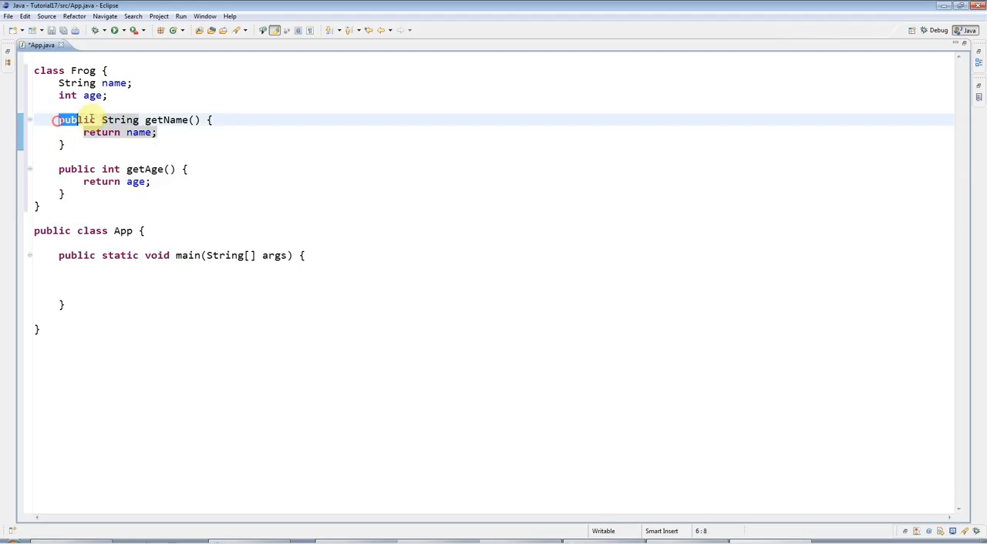
{"action": "left_click", "coordinate": [77, 170]}
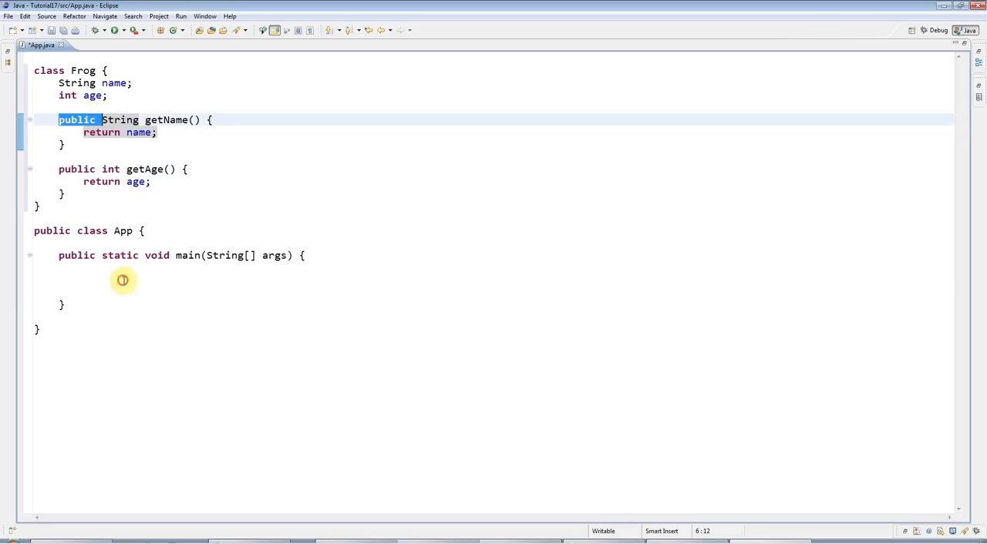
- In main create Frog frog1 = new Frog() and assign frog1.name = "Bertie" and frog1.age directly
{"action": "type", "text": "Frog"}
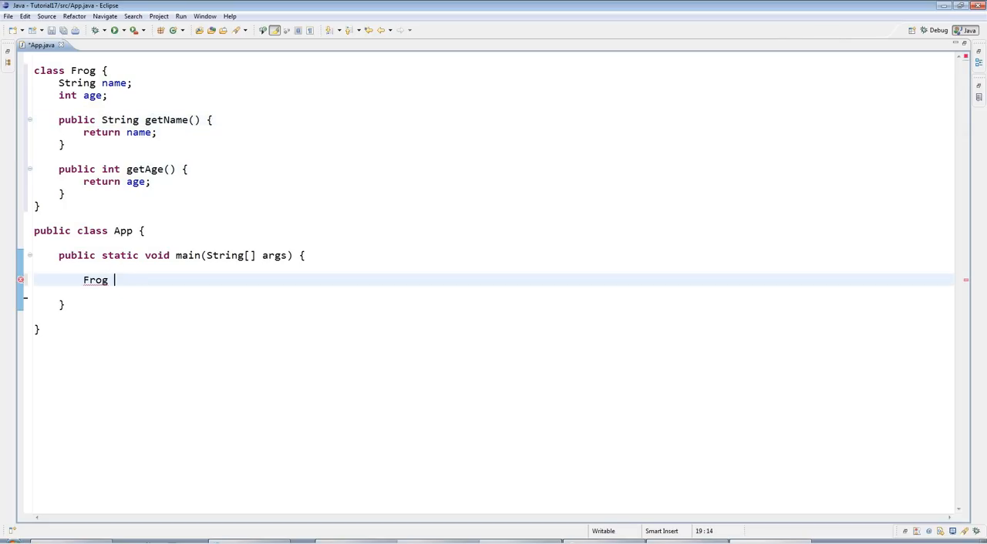
{"action": "type", "text": "frog"}
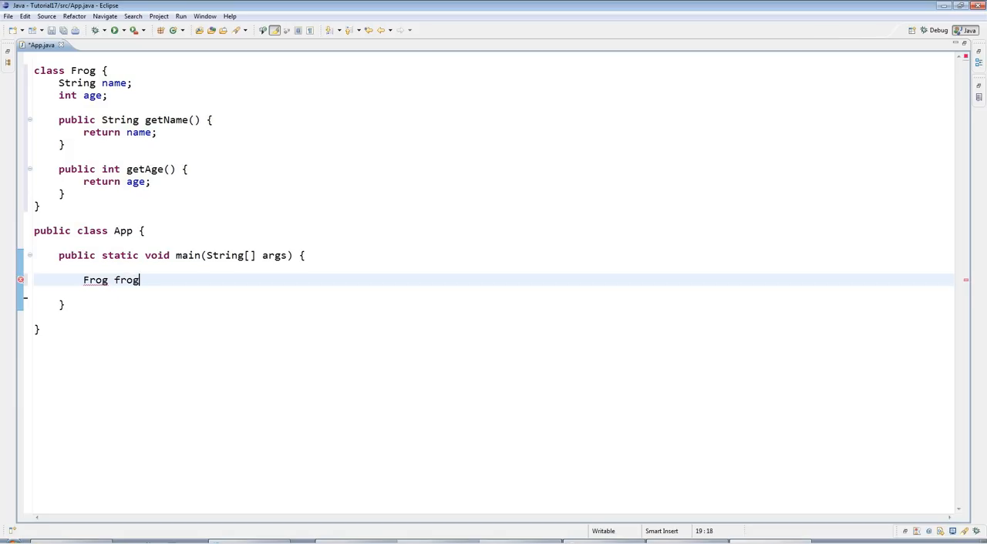
{"action": "type", "text": "1 = new Frog();"}
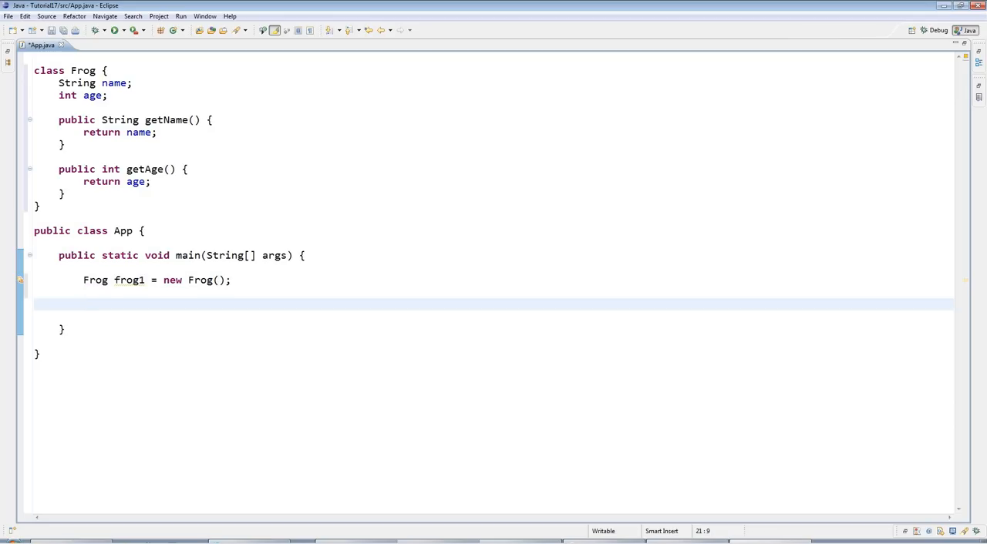
{"action": "type", "text": "fro"}
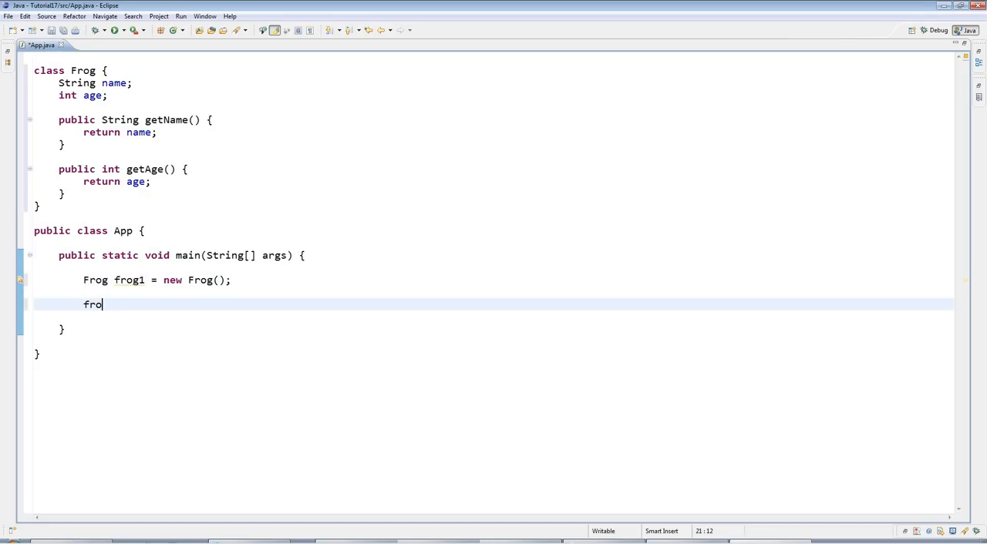
{"action": "type", "text": "g1.name = \"Berti"}
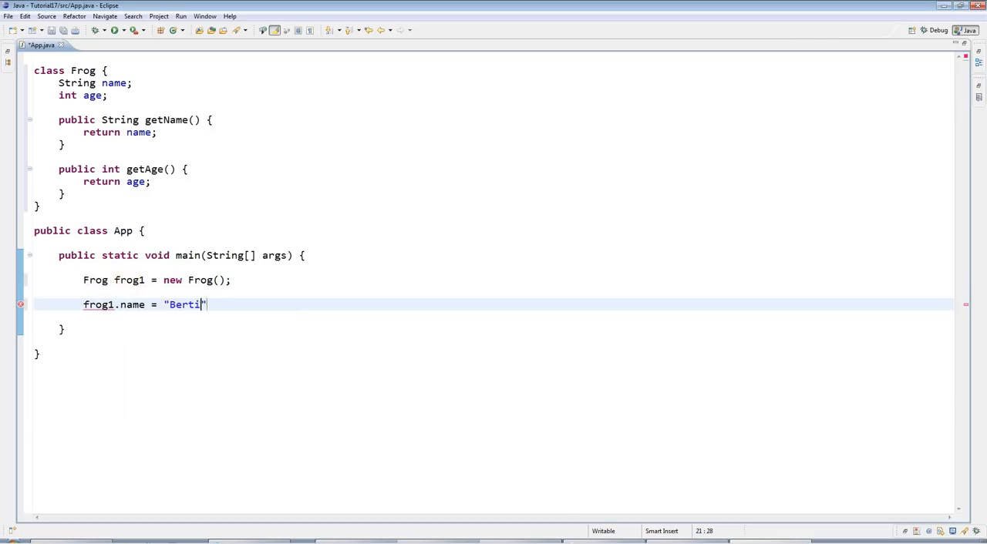
{"action": "type", "text": "e\";"}
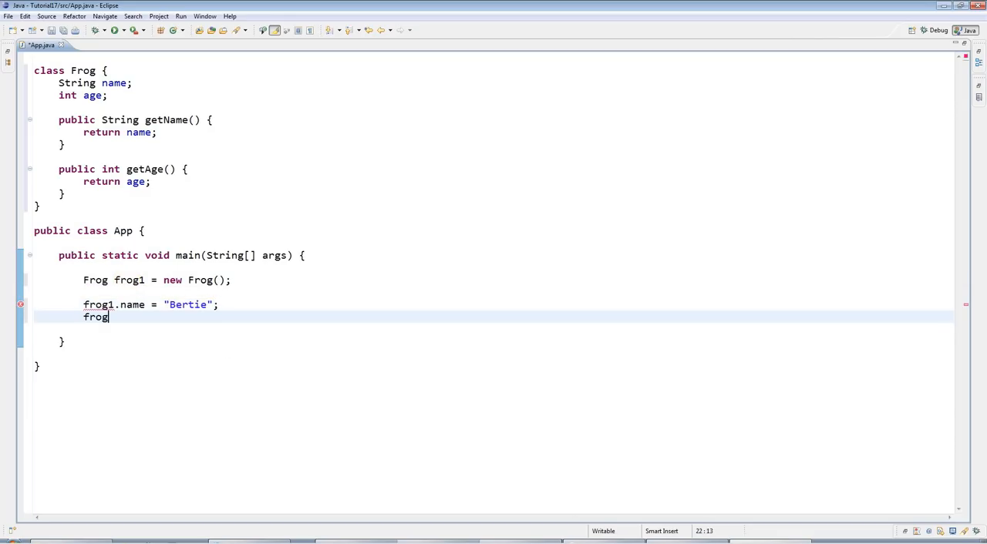
{"action": "type", "text": "1.age = 2;"}
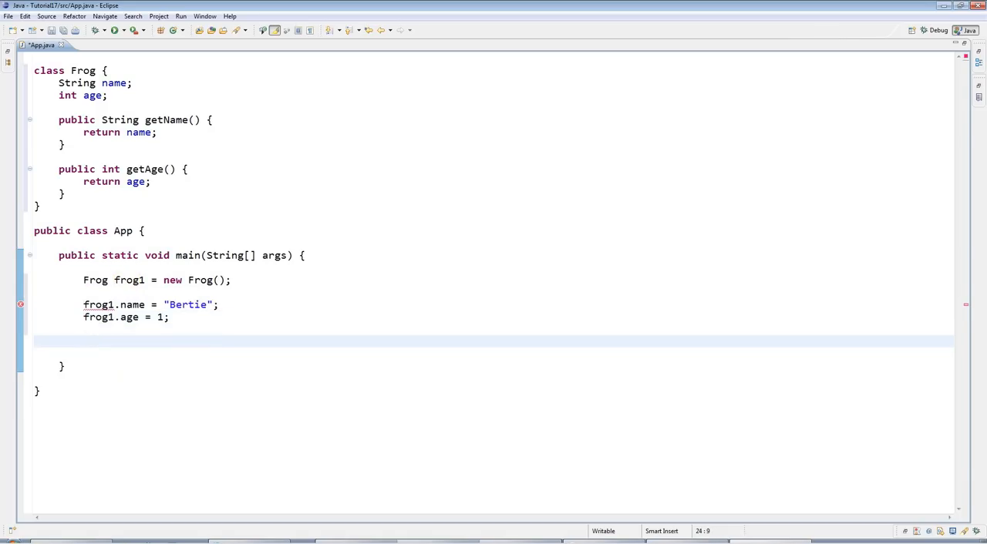
- Print frog1.getName() with System.out.println
{"action": "type", "text": "System.out.println();"}
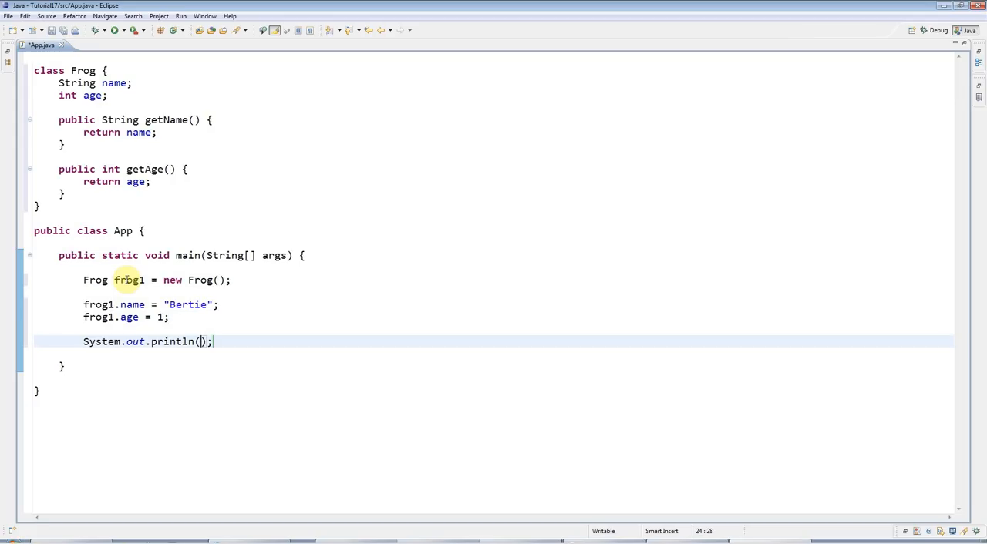
{"action": "type", "text": "frog1.ge"}
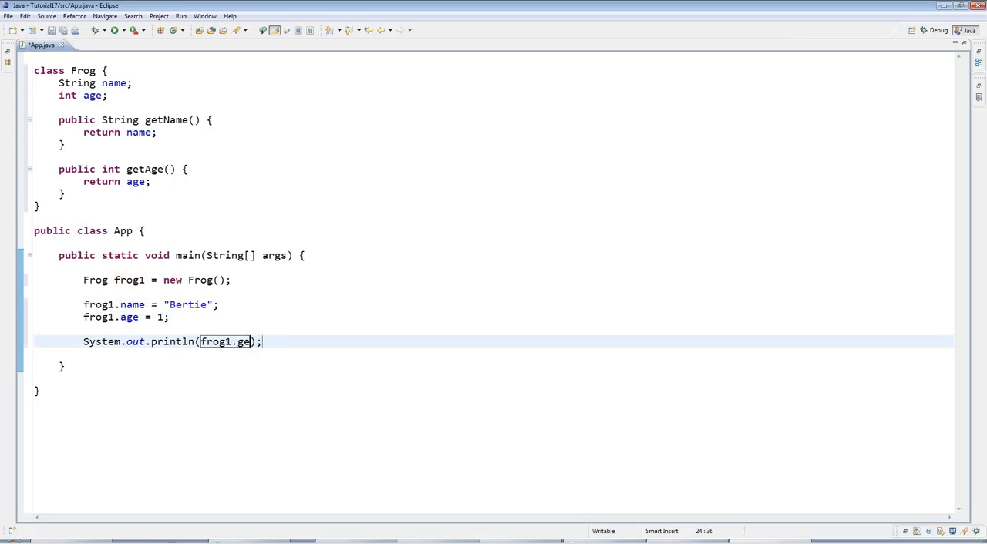
{"action": "type", "text": "tName()"}
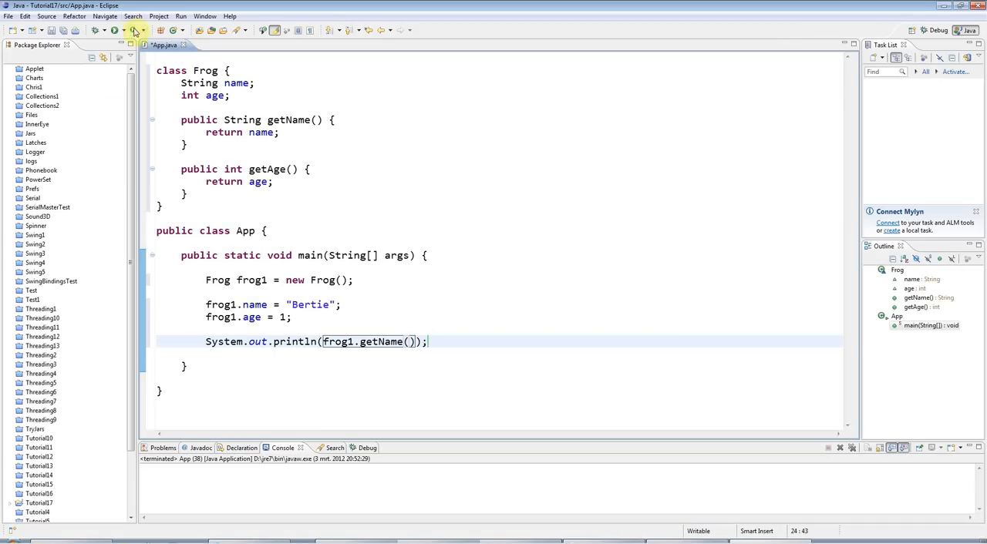
- Run App to print Bertie, inspect the assignments in main, and start a blank line after int age
{"action": "left_click", "coordinate": [114, 31]}
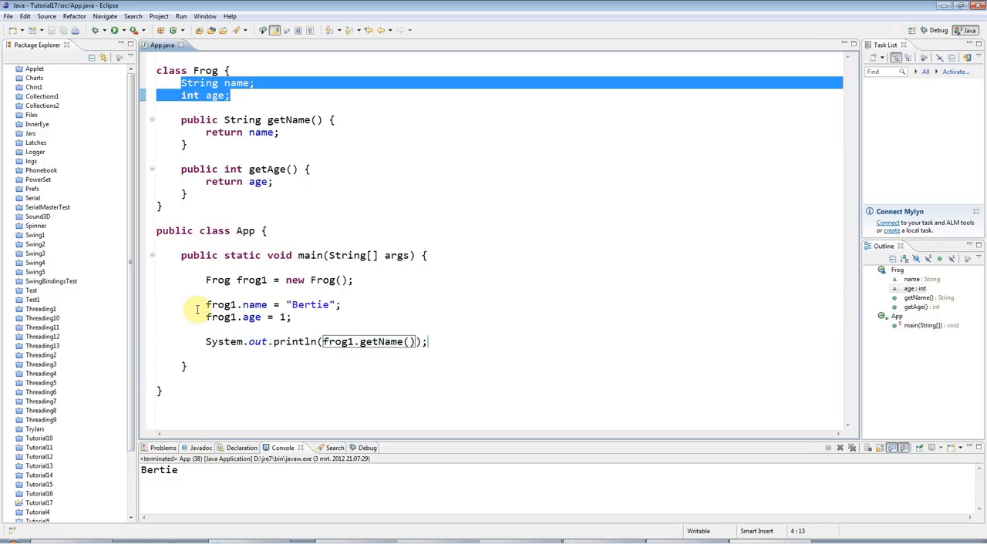
{"action": "mouse_move", "coordinate": [203, 305]}
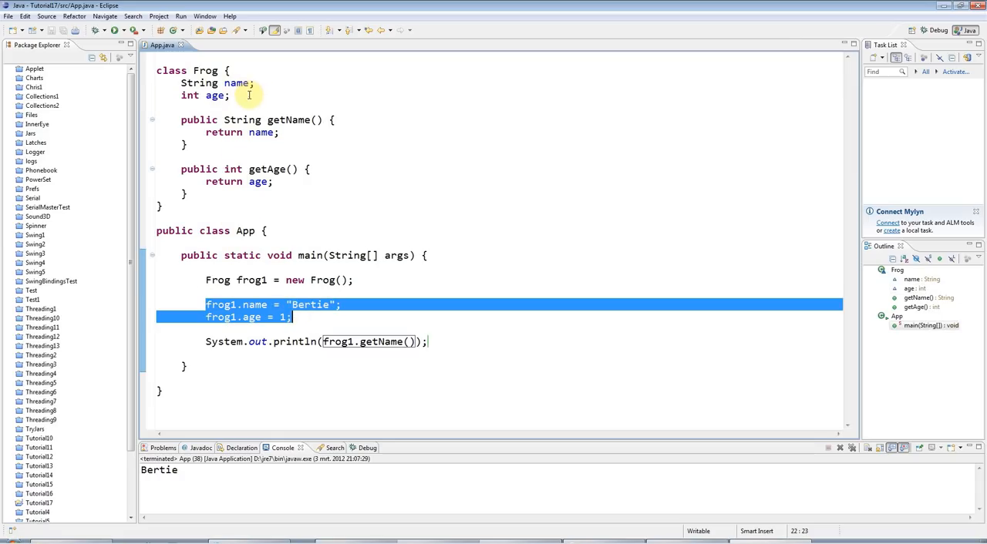
{"action": "mouse_move", "coordinate": [289, 327]}
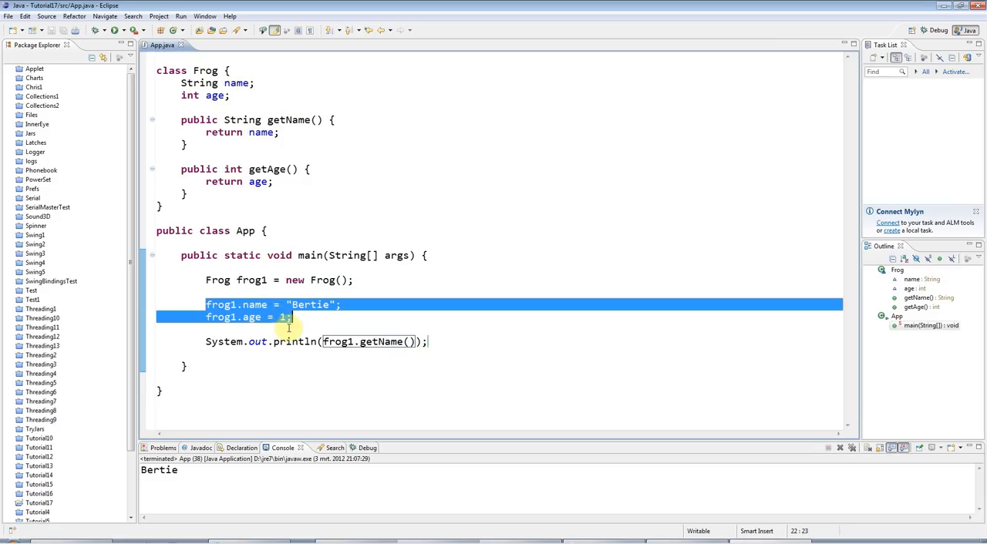
{"action": "double_click", "coordinate": [378, 342]}
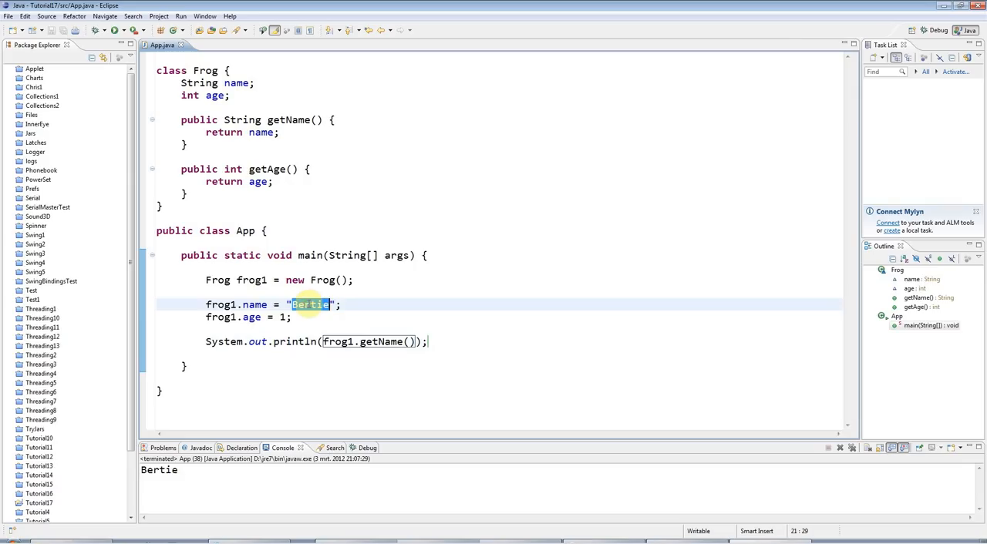
{"action": "left_click", "coordinate": [342, 343]}
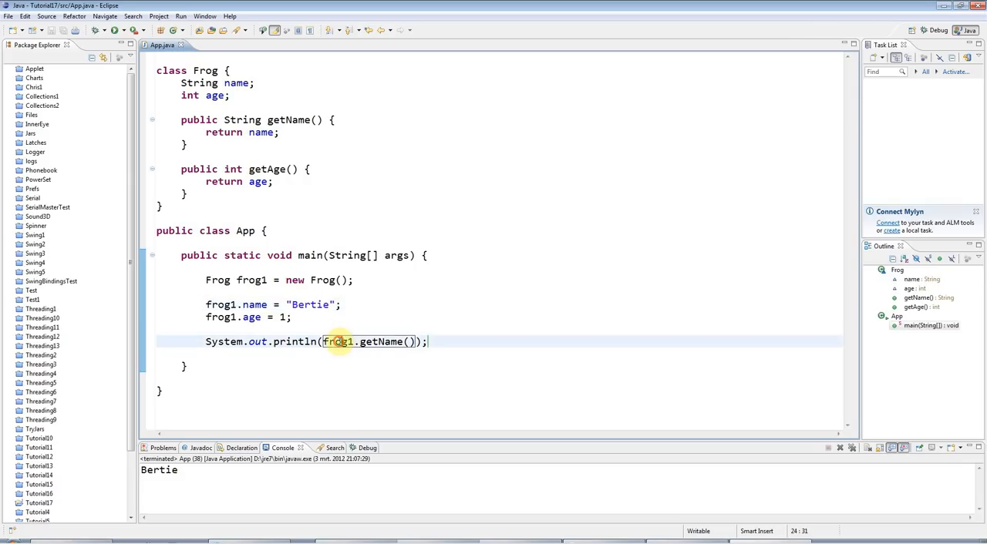
{"action": "double_click", "coordinate": [336, 342]}
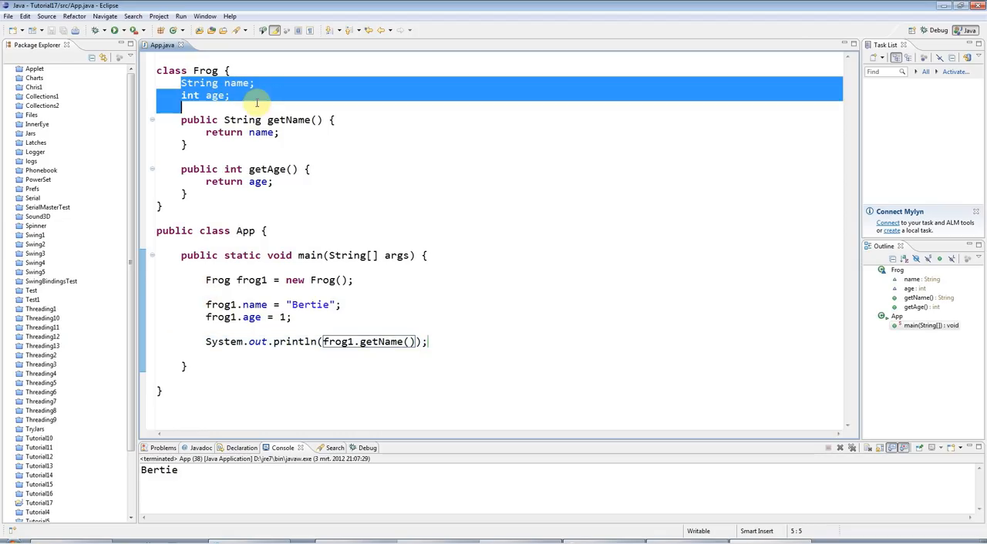
{"action": "left_click", "coordinate": [253, 96]}
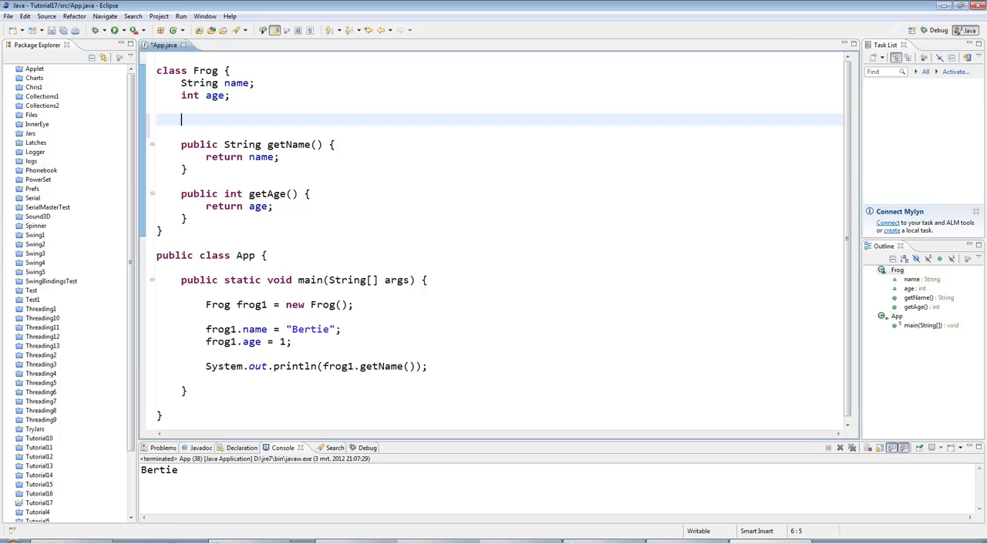
- Write public void setName(String newName) { name = newName; } and begin a frog1 line in main
{"action": "type", "text": "public"}
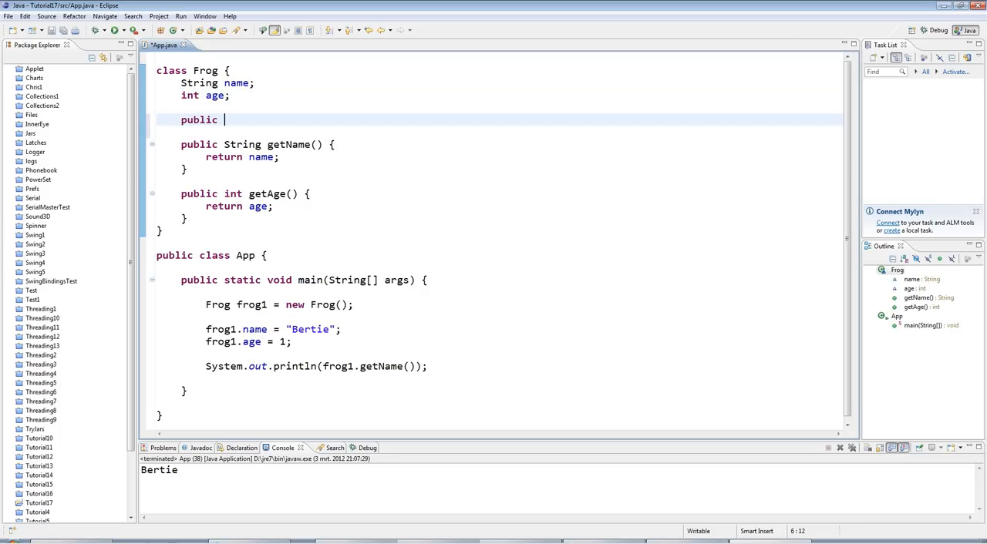
{"action": "type", "text": "void s"}
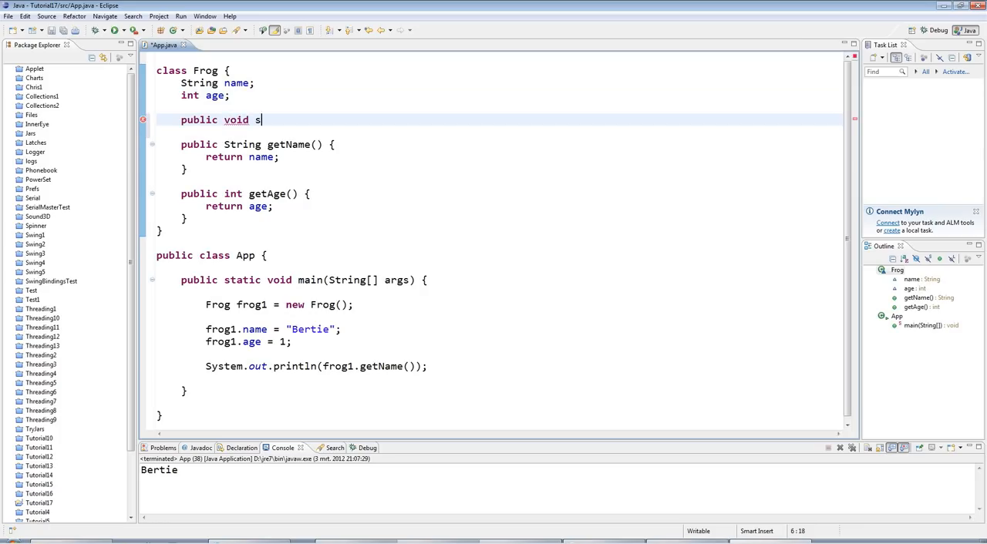
{"action": "type", "text": "etName(String newName) {"}
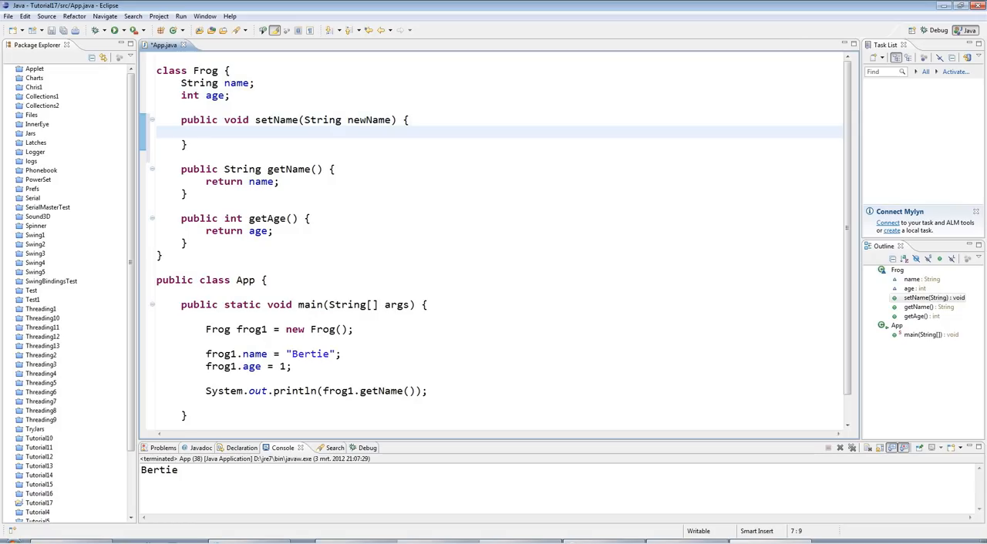
{"action": "type", "text": "name"}
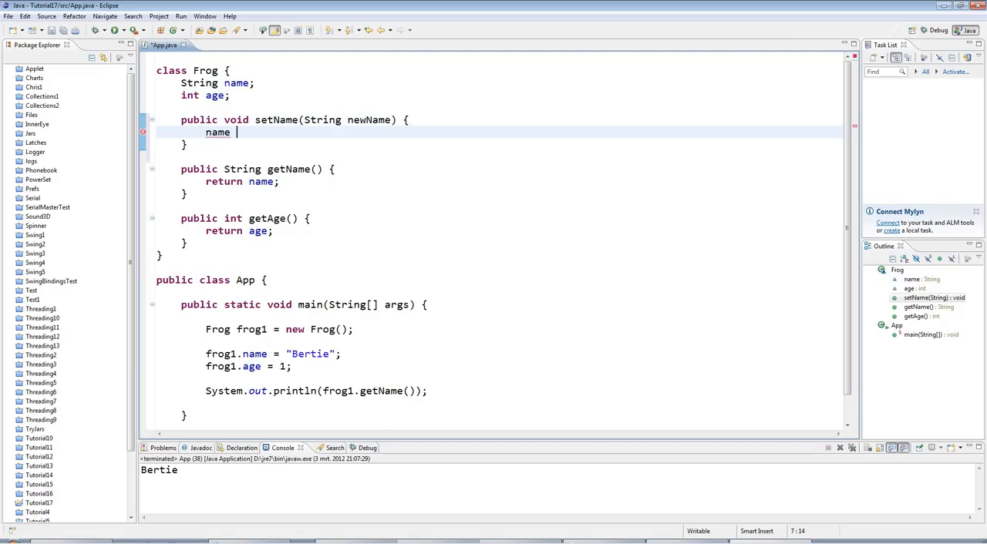
{"action": "type", "text": "= newName;"}
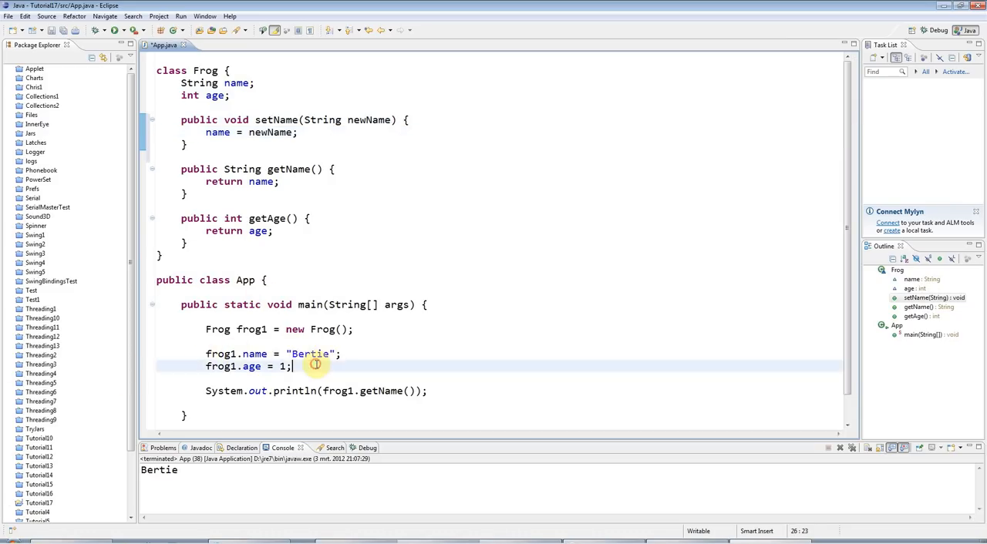
{"action": "type", "text": "frog"}
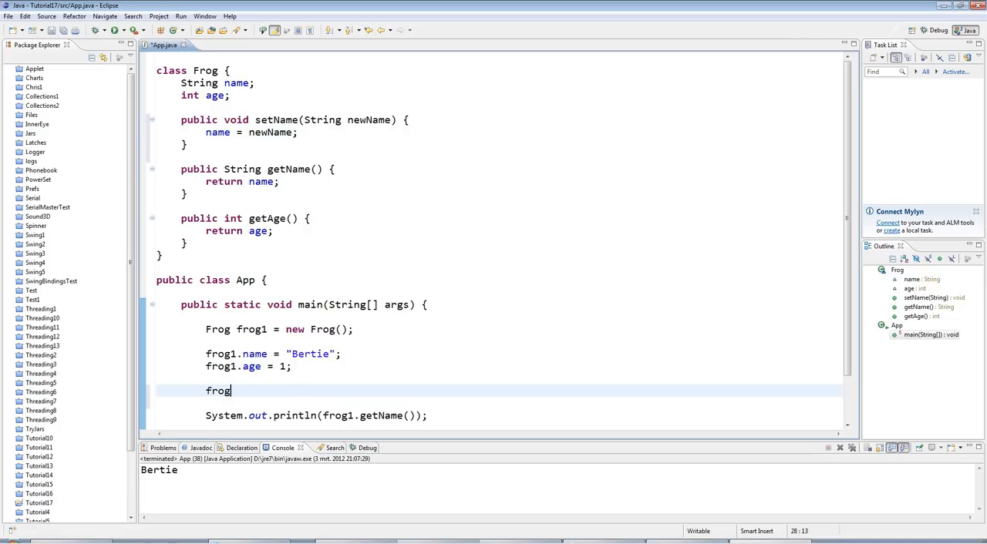
- Call frog1.setName("Bertie") in main and open a blank line below the setName method
{"action": "type", "text": "setName(\"Bertie\");"}
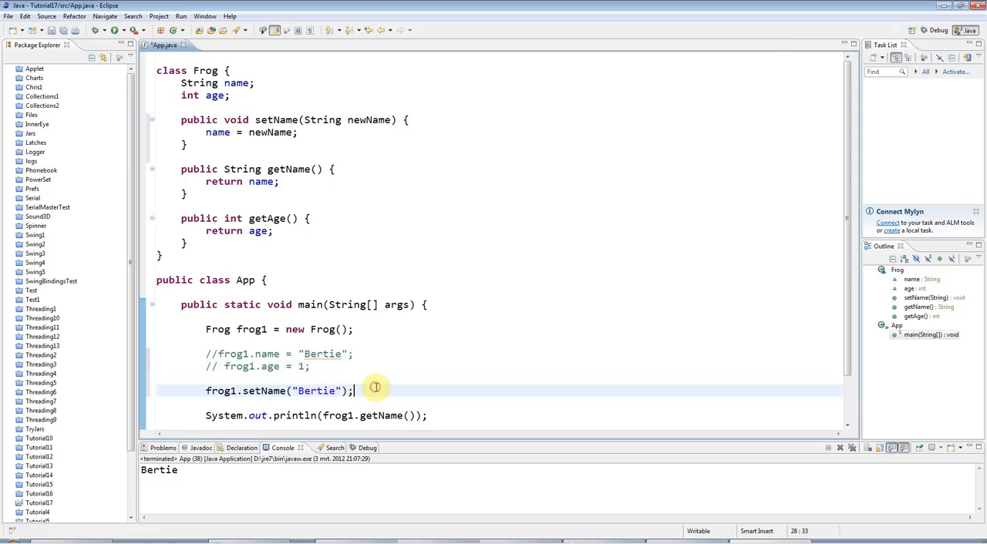
{"action": "double_click", "coordinate": [265, 392]}
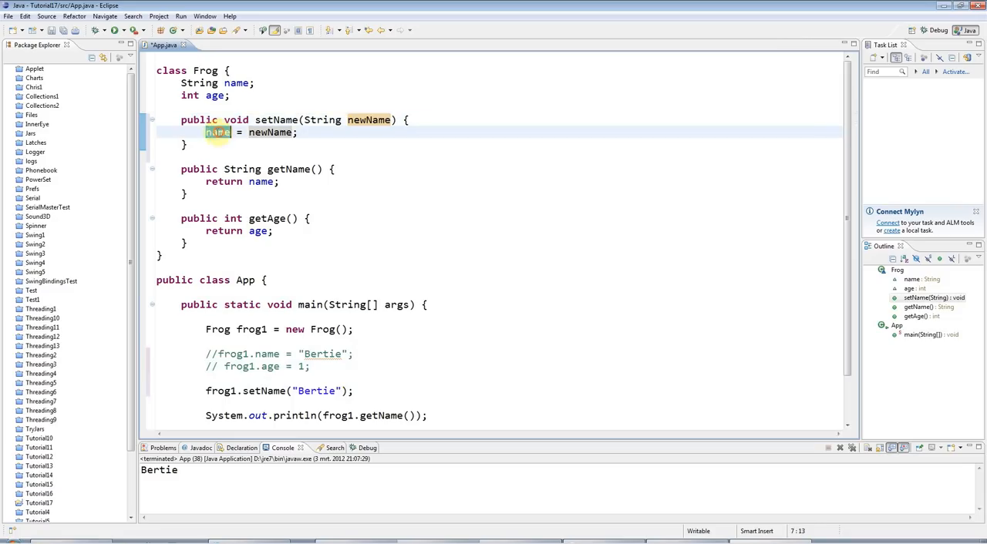
{"action": "left_click", "coordinate": [268, 120]}
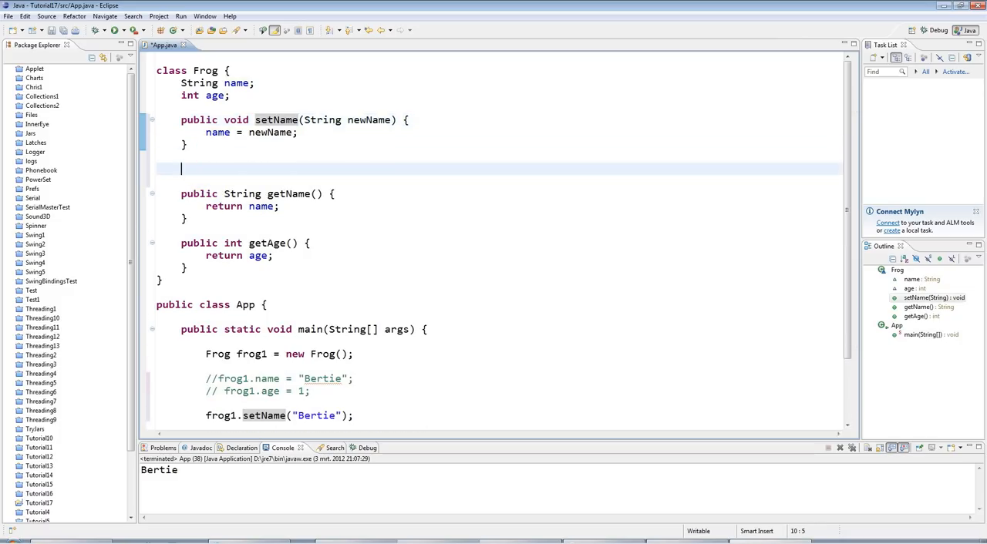
- Write public void setAge(int newAge) { age = newAge; } below setName
{"action": "type", "text": "public void setAge(int age) {"}
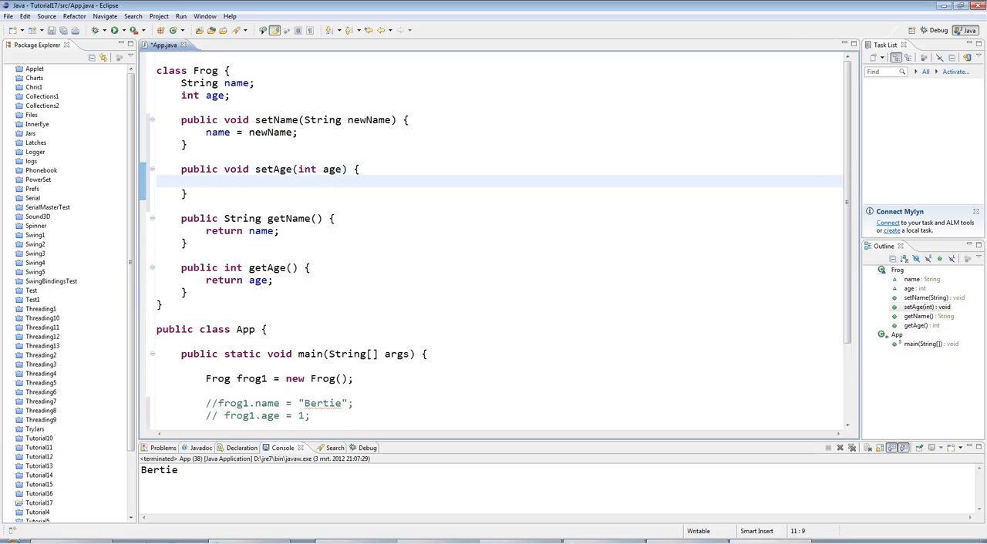
{"action": "mouse_move", "coordinate": [330, 169]}
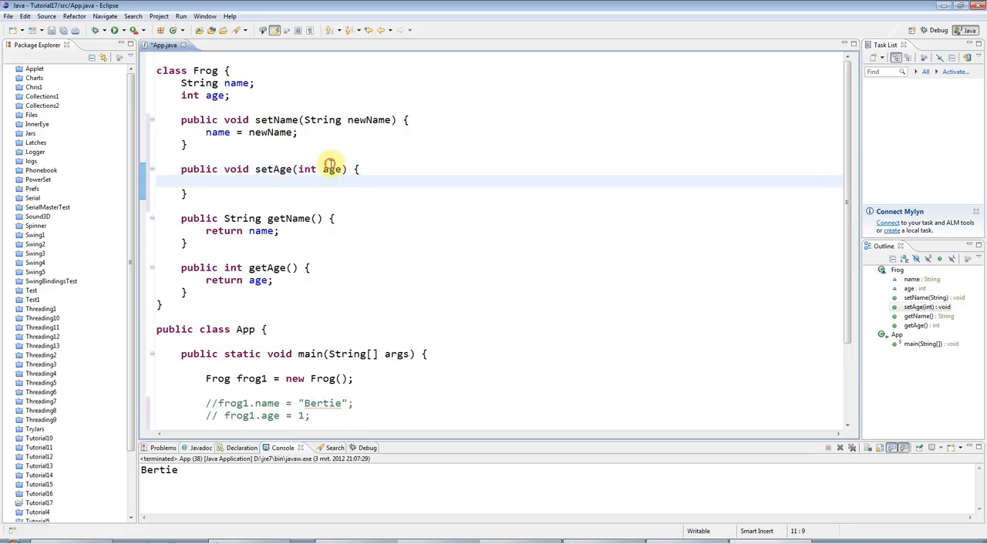
{"action": "type", "text": "newAg"}
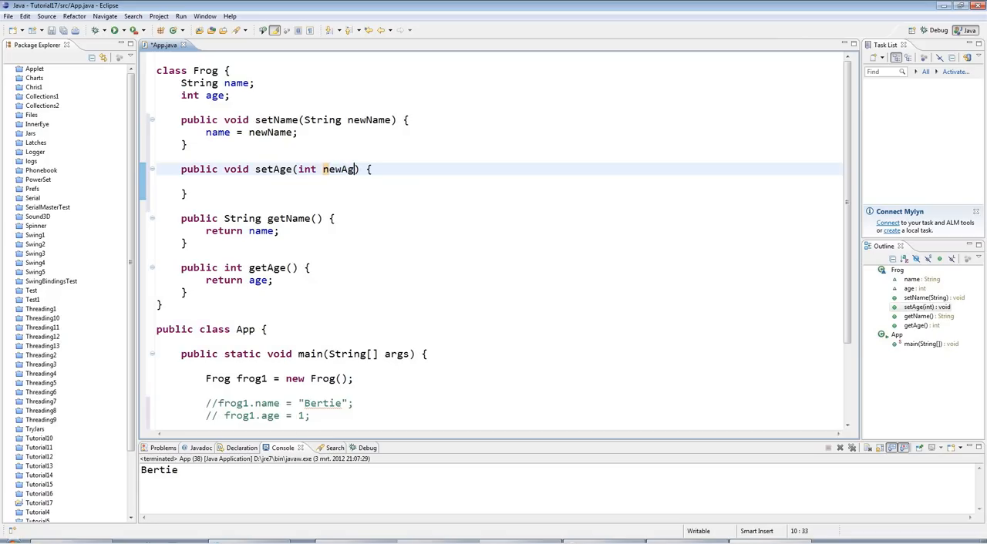
{"action": "left_click", "coordinate": [271, 182]}
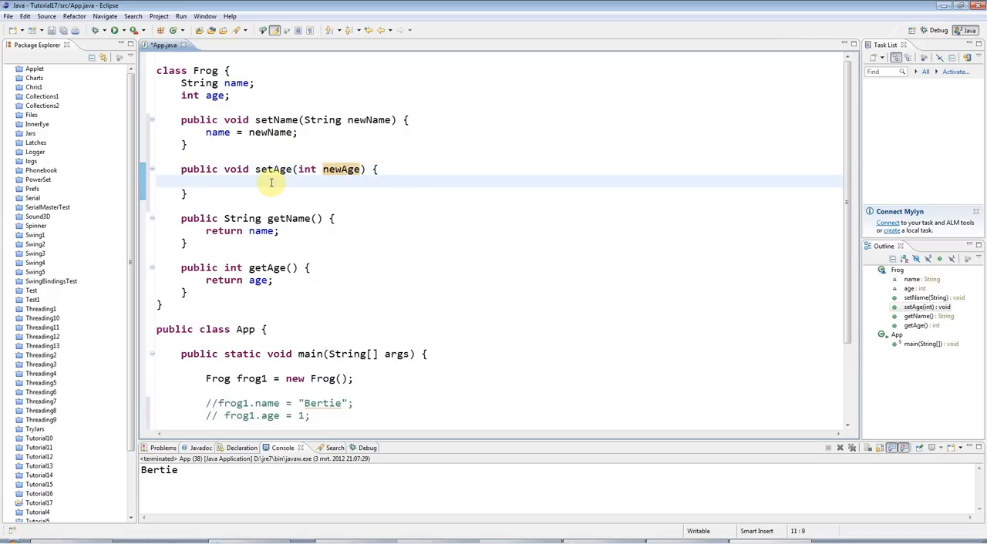
{"action": "type", "text": "age ="}
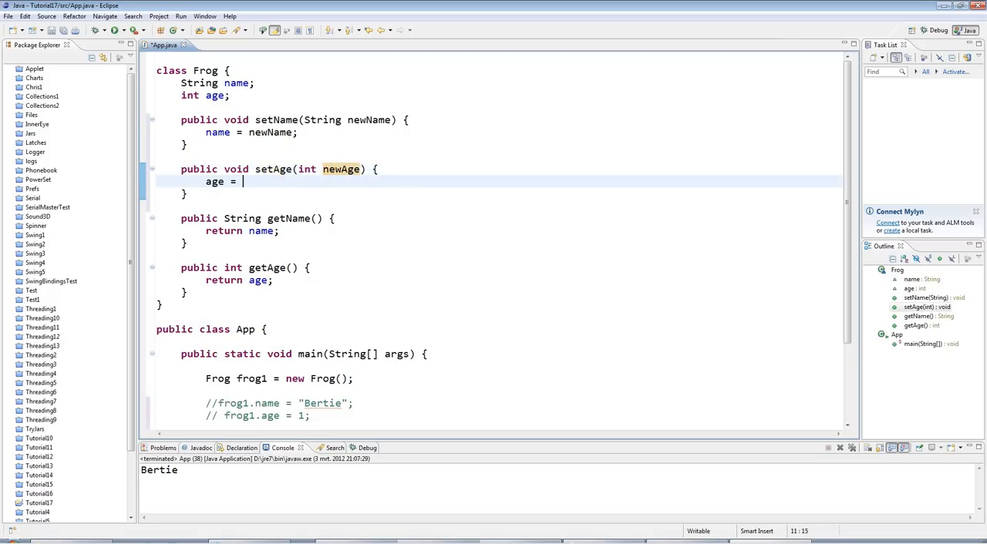
{"action": "type", "text": "newAge;"}
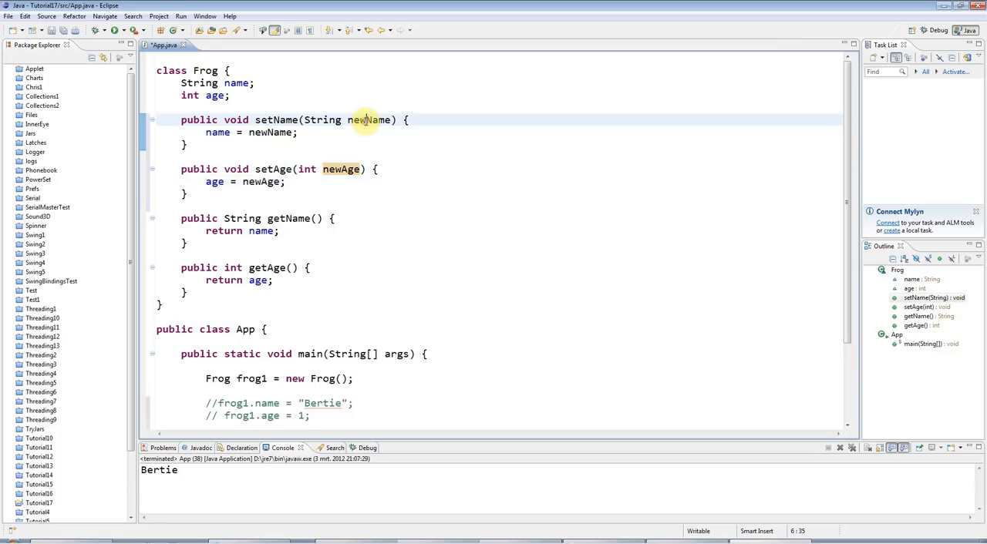
{"action": "double_click", "coordinate": [341, 169]}
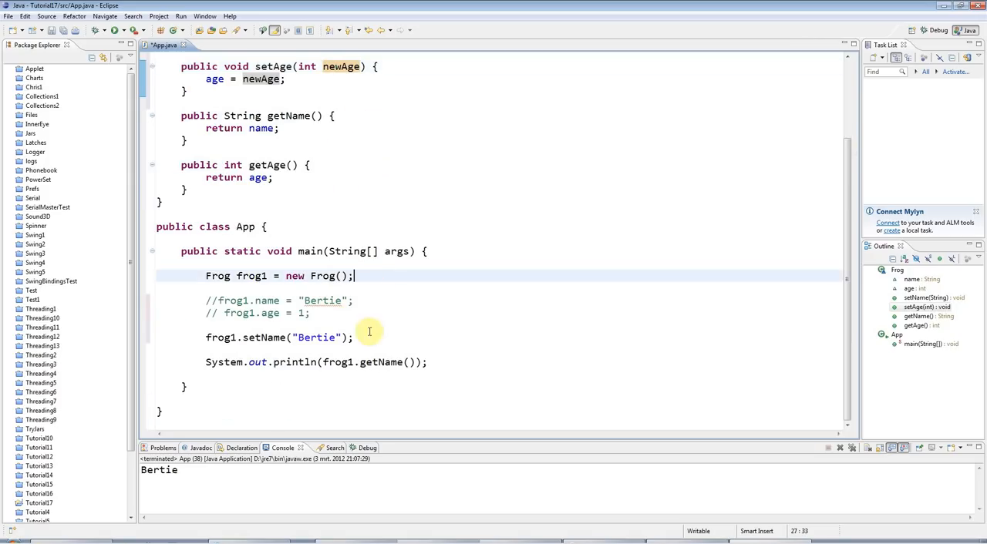
- Add frog1.setAge(1); in main after the setName call
{"action": "type", "text": "ferd"}
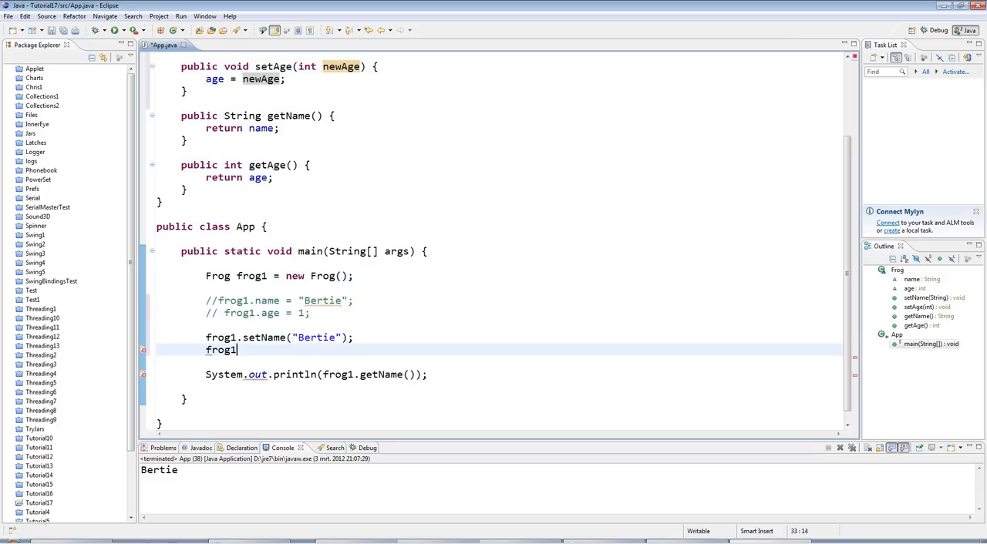
{"action": "type", "text": ".setAge(1);"}
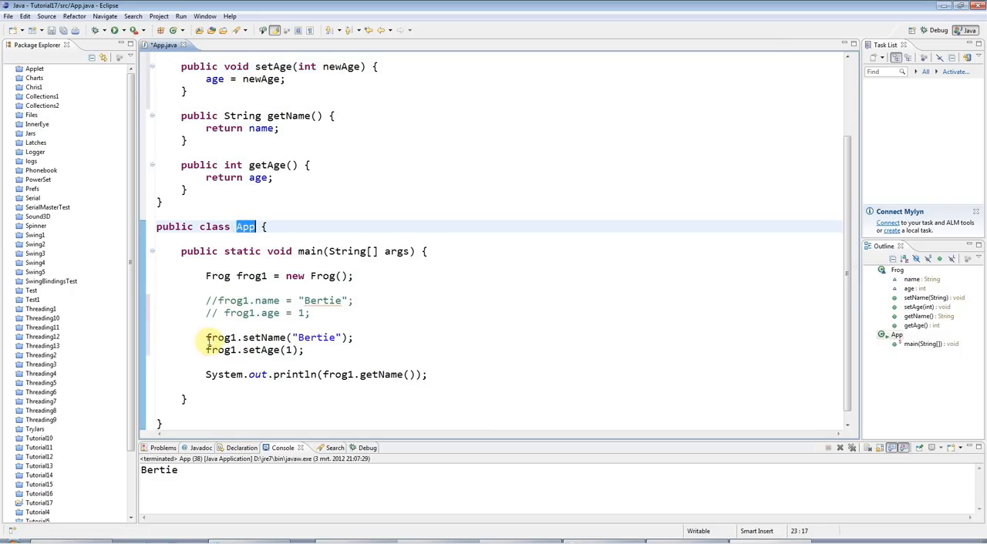
{"action": "double_click", "coordinate": [263, 338]}
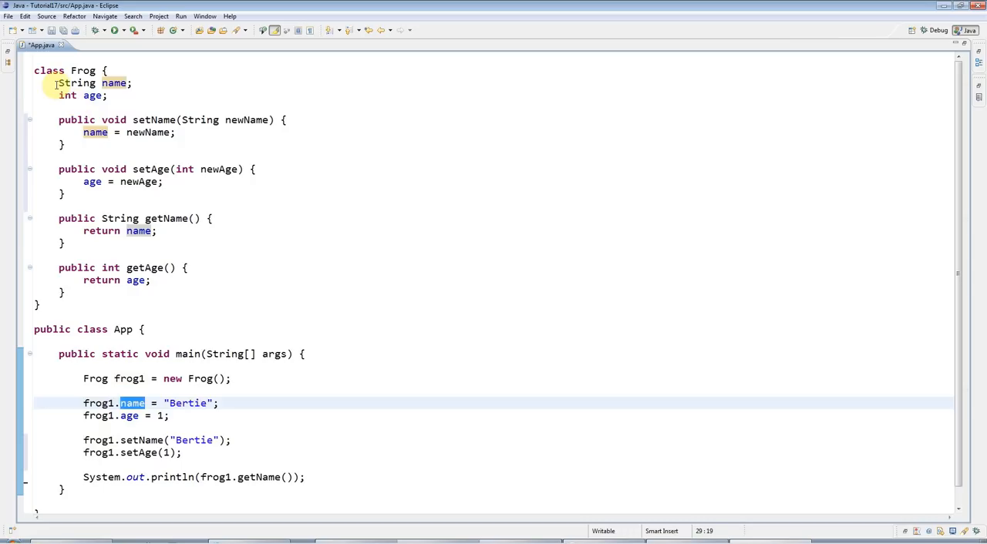
- Make the name and age fields private and comment out the direct frog1.name/age assignments
{"action": "type", "text": "private"}
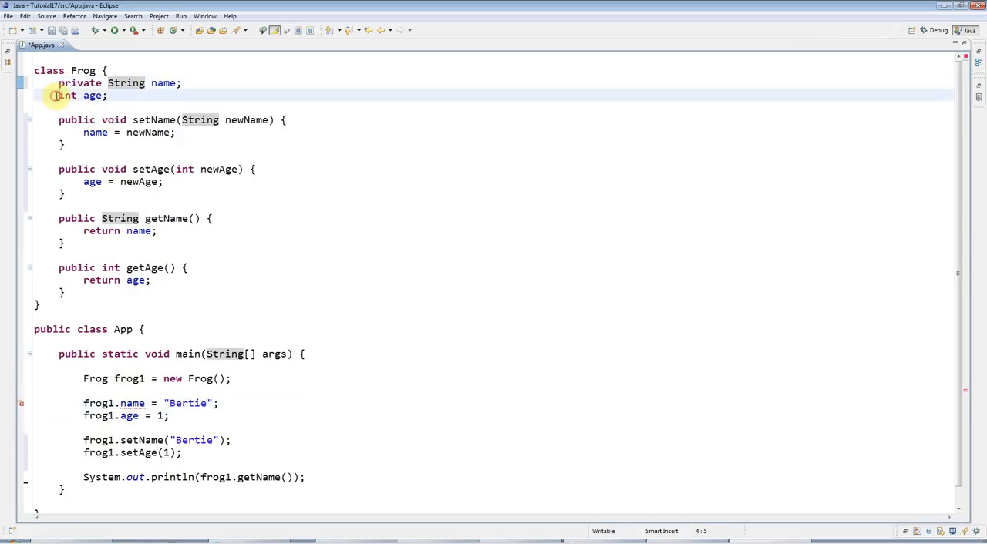
{"action": "type", "text": "private"}
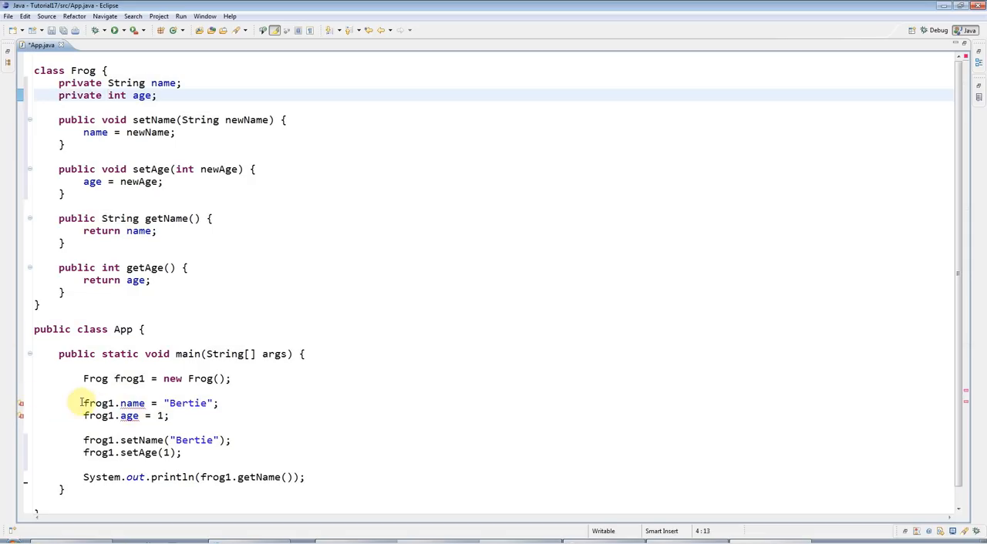
{"action": "left_click_drag", "start_coordinate": [83, 402], "coordinate": [168, 417]}
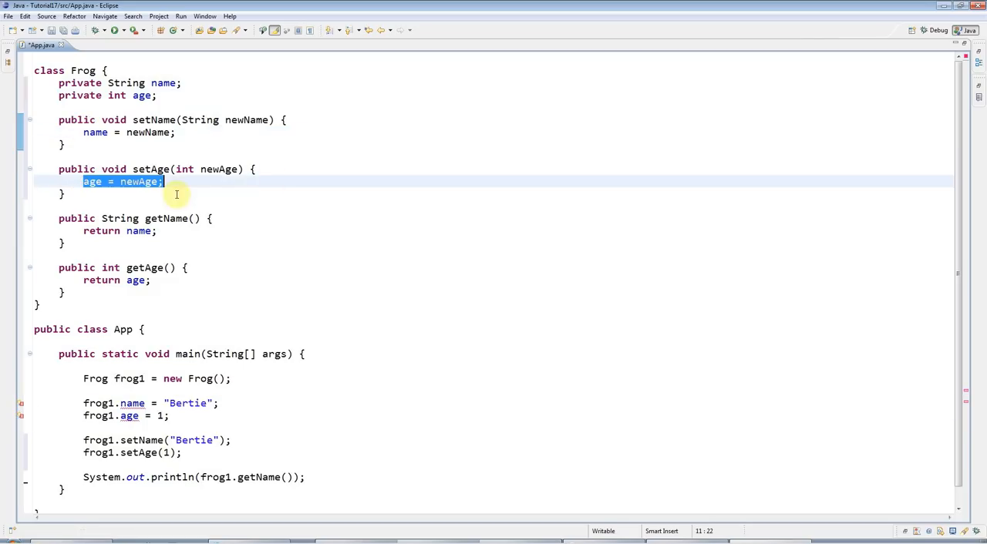
{"action": "left_click", "coordinate": [85, 402]}
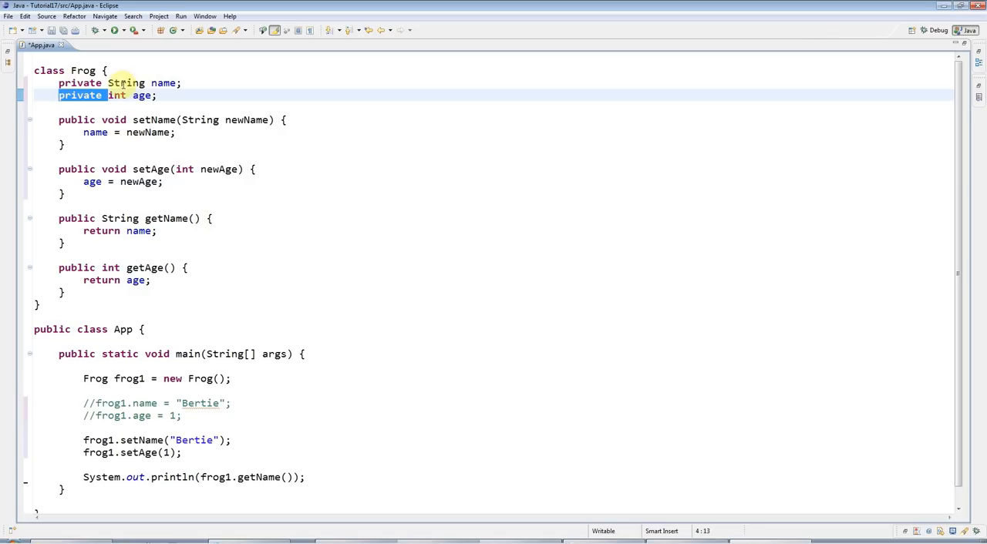
{"action": "mouse_move", "coordinate": [357, 337]}
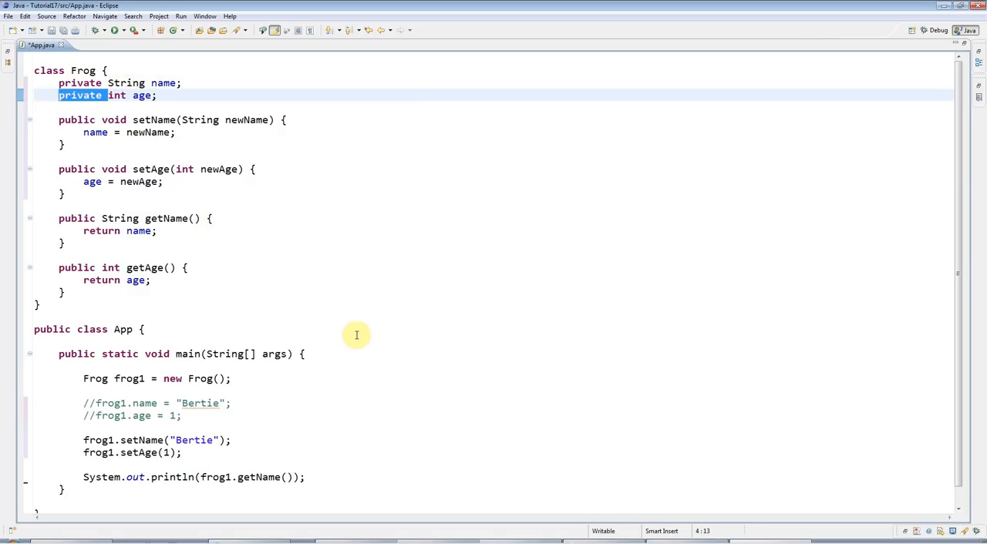
{"action": "mouse_move", "coordinate": [302, 160]}
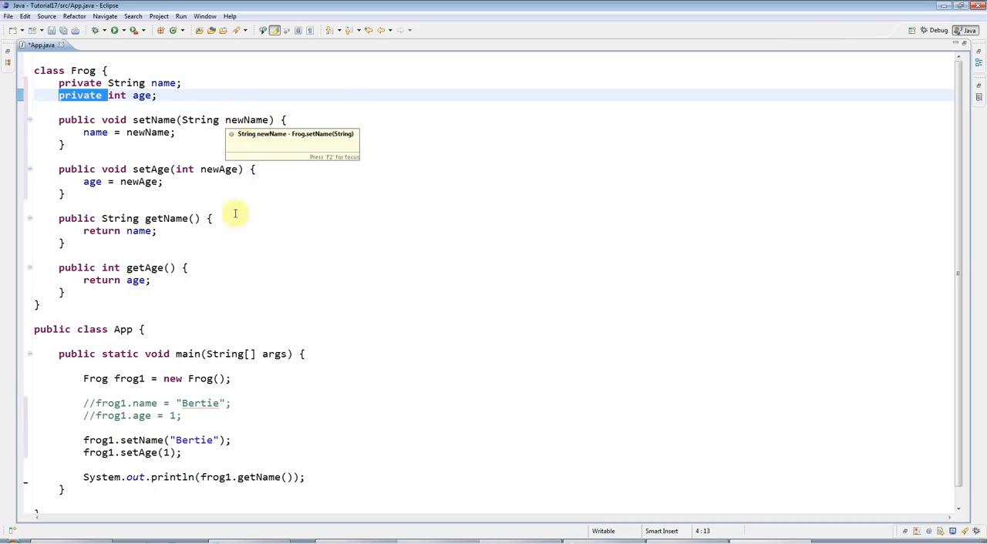
- Rename setName's parameter newName to name and trim its body to just name
{"action": "left_click", "coordinate": [250, 121]}
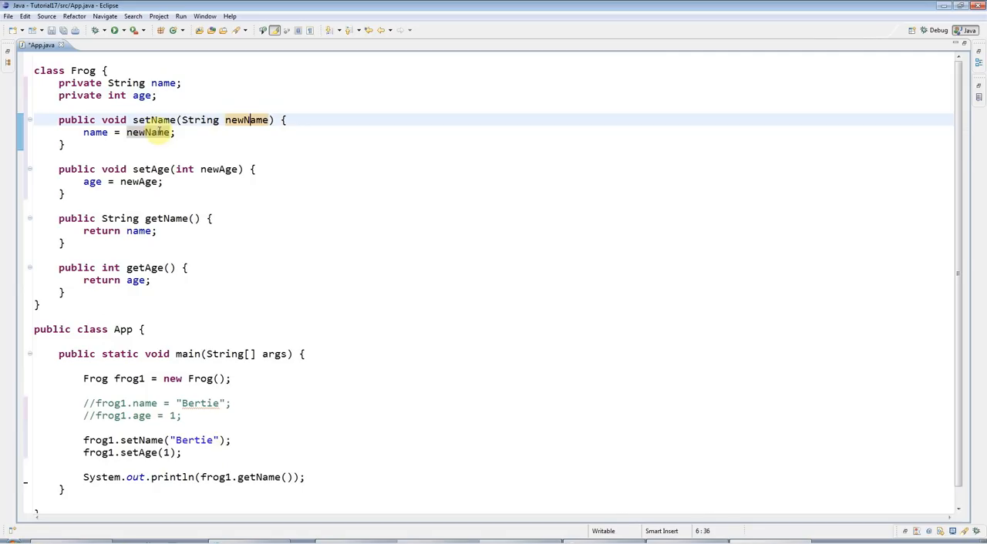
{"action": "double_click", "coordinate": [247, 120]}
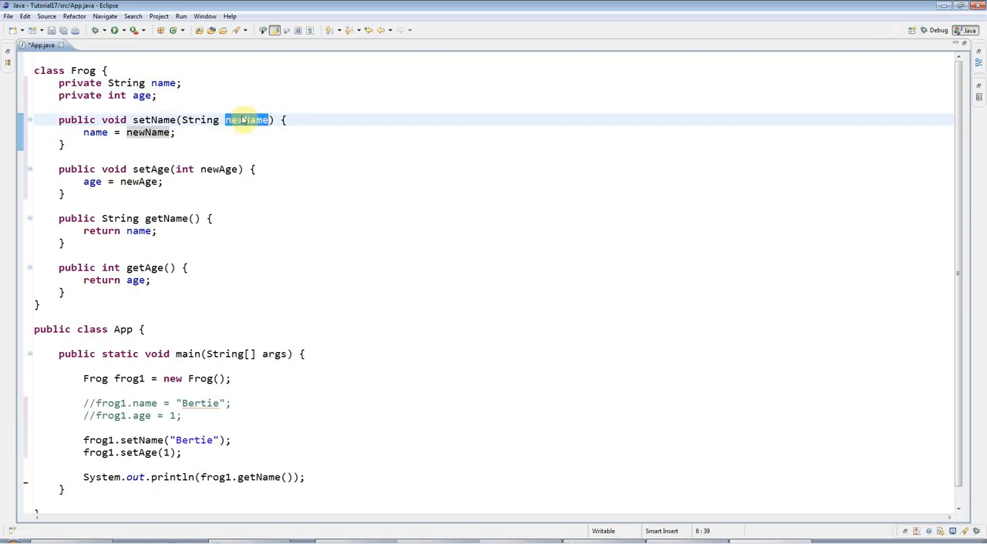
{"action": "type", "text": "name"}
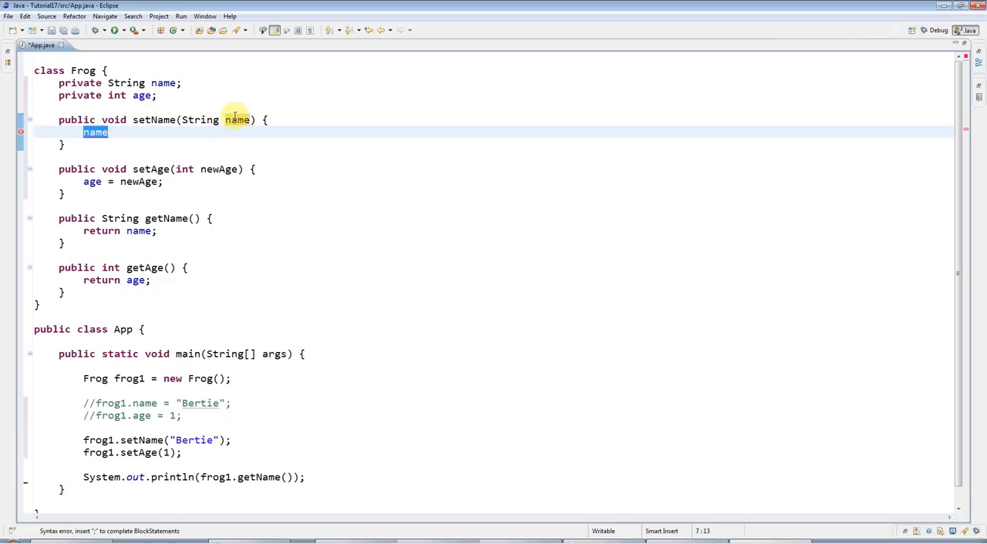
{"action": "mouse_move", "coordinate": [96, 133]}
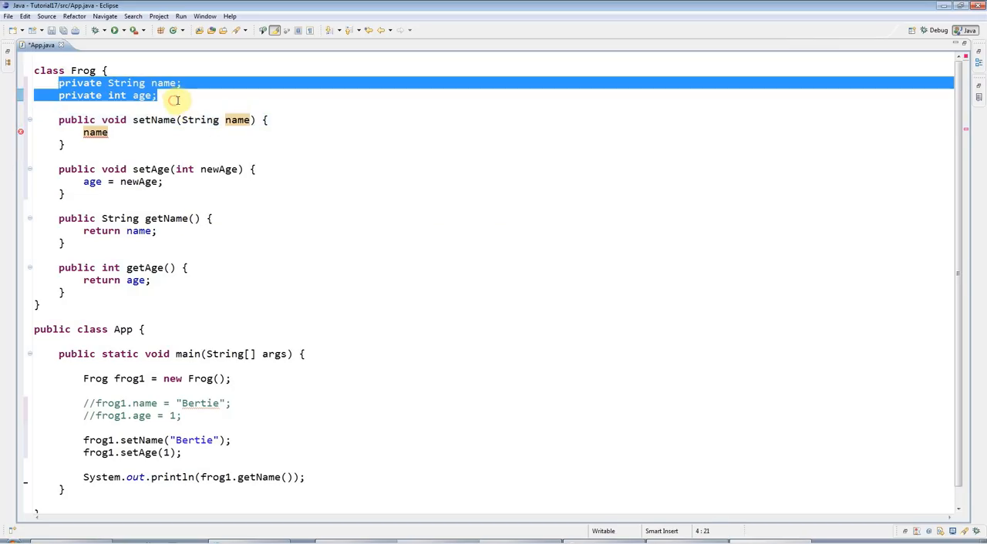
- Rewrite setName's body as this.name = name; and check the parameter against the field
{"action": "left_click", "coordinate": [238, 120]}
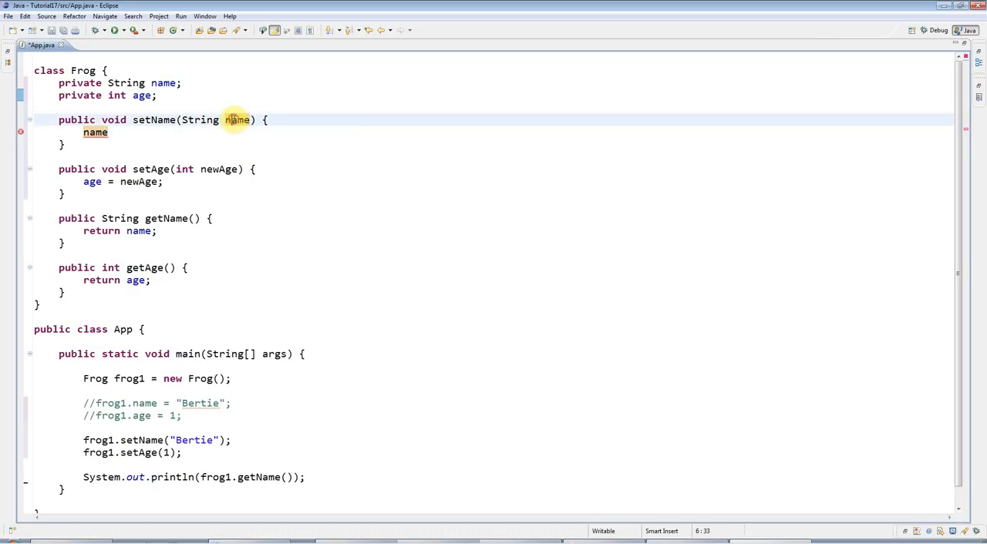
{"action": "double_click", "coordinate": [238, 121]}
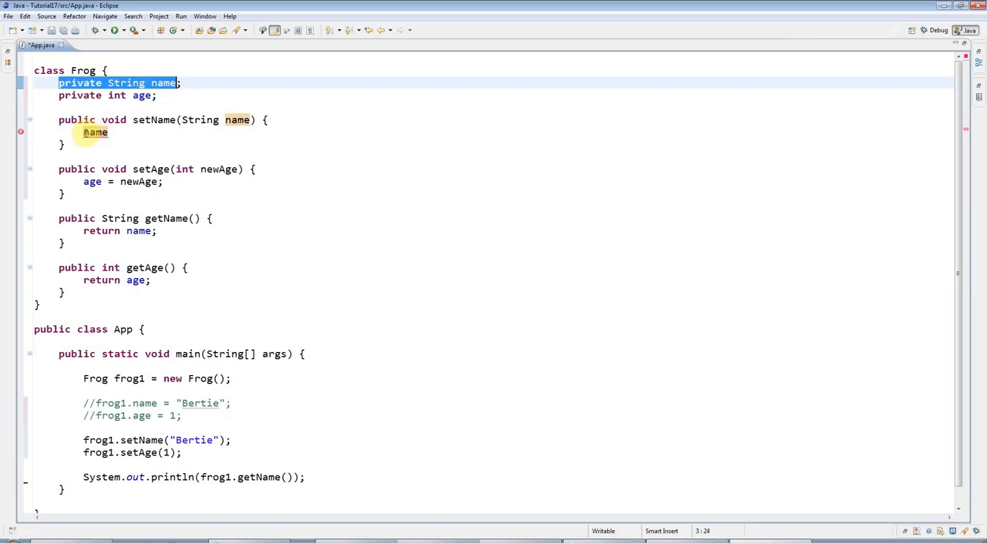
{"action": "type", "text": "this."}
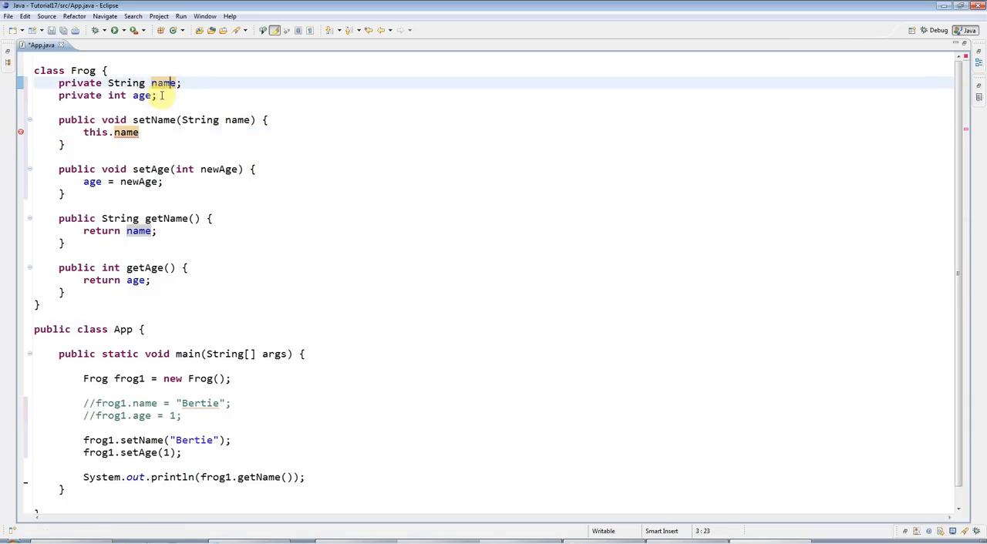
{"action": "mouse_move", "coordinate": [164, 83]}
{"action": "type", "text": " ="}
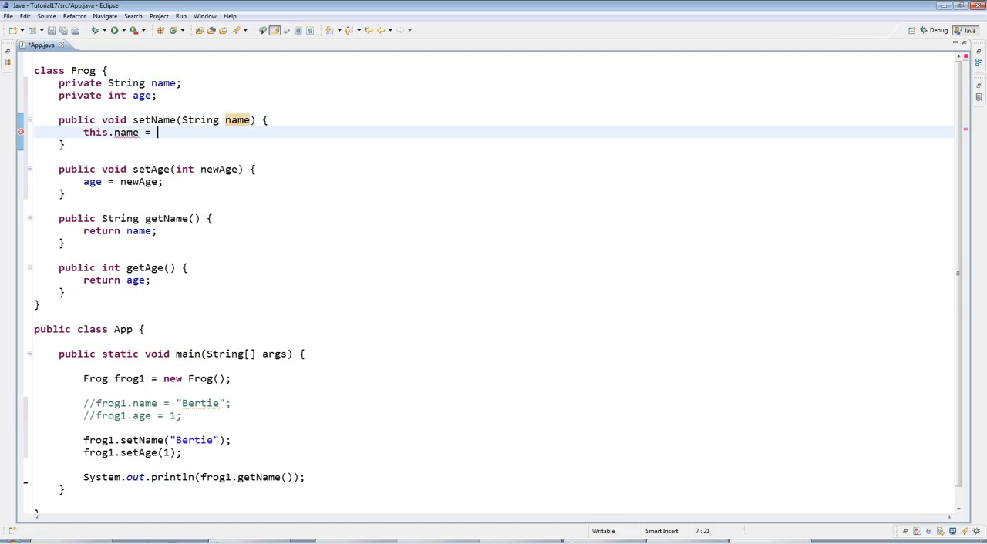
{"action": "type", "text": "name;"}
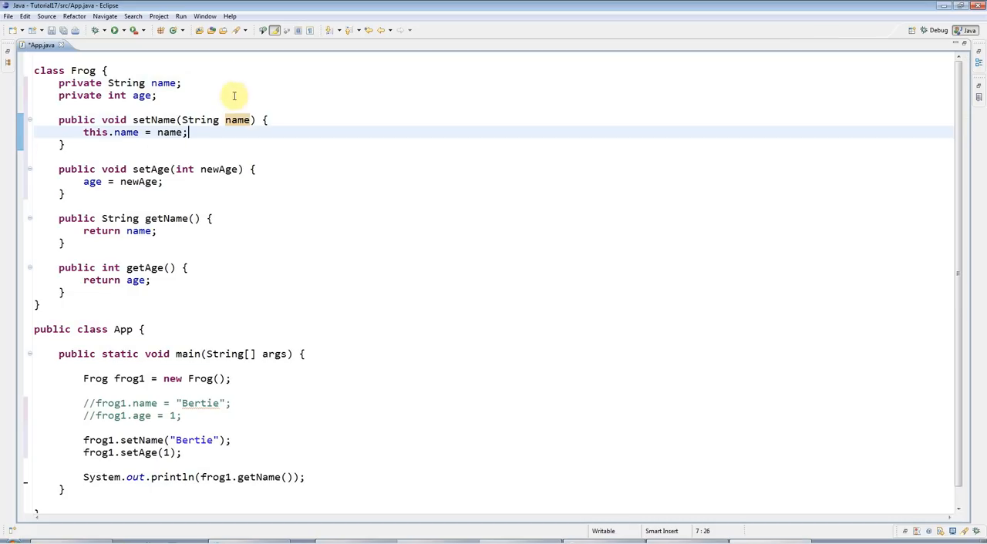
{"action": "double_click", "coordinate": [237, 120]}
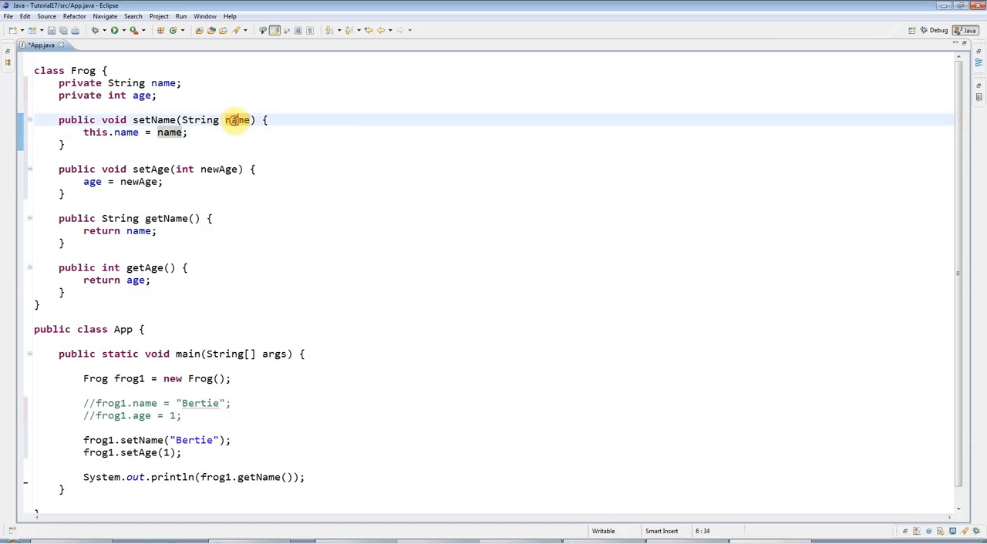
{"action": "double_click", "coordinate": [238, 120]}
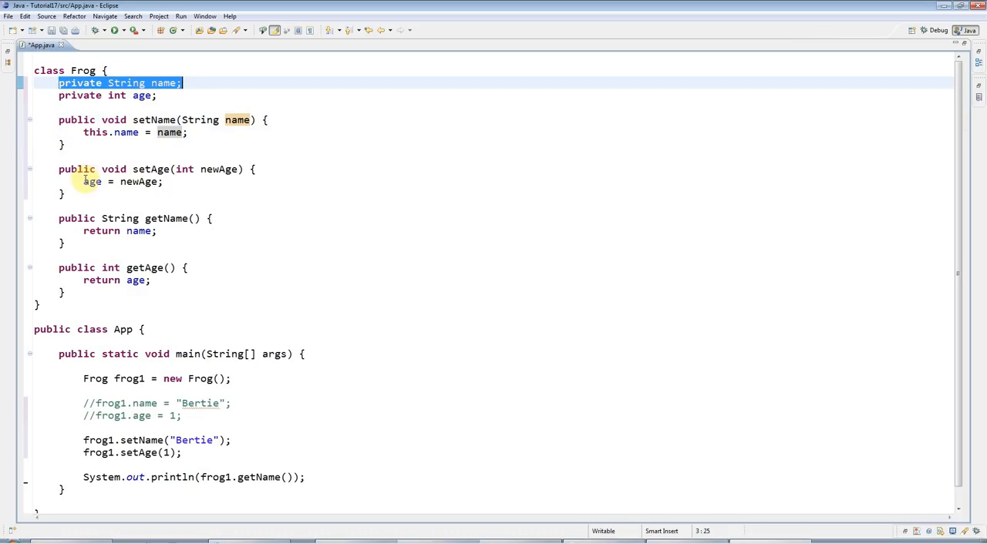
- Rename setAge's newAge parameter to age and rewrite its body as this.age = age;
{"action": "double_click", "coordinate": [219, 169]}
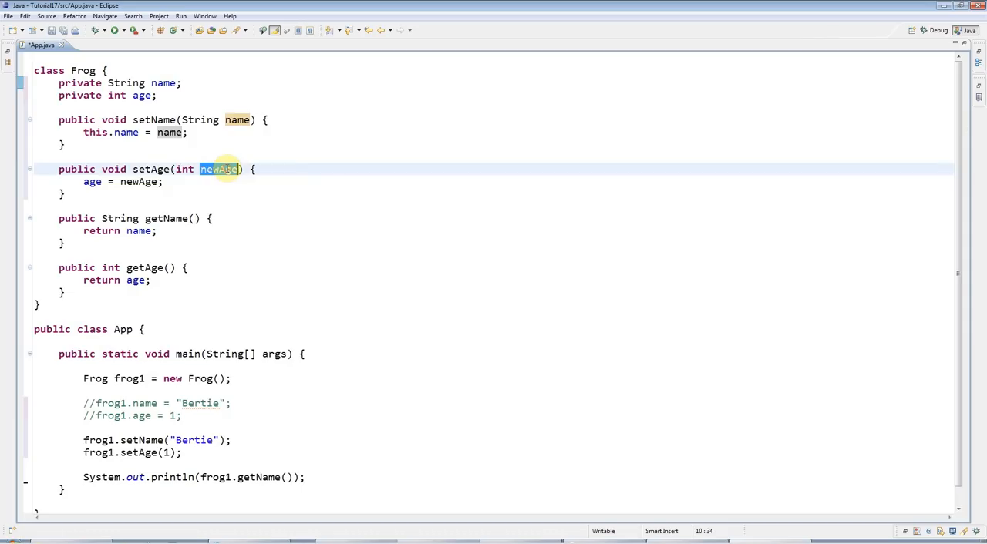
{"action": "type", "text": "age"}
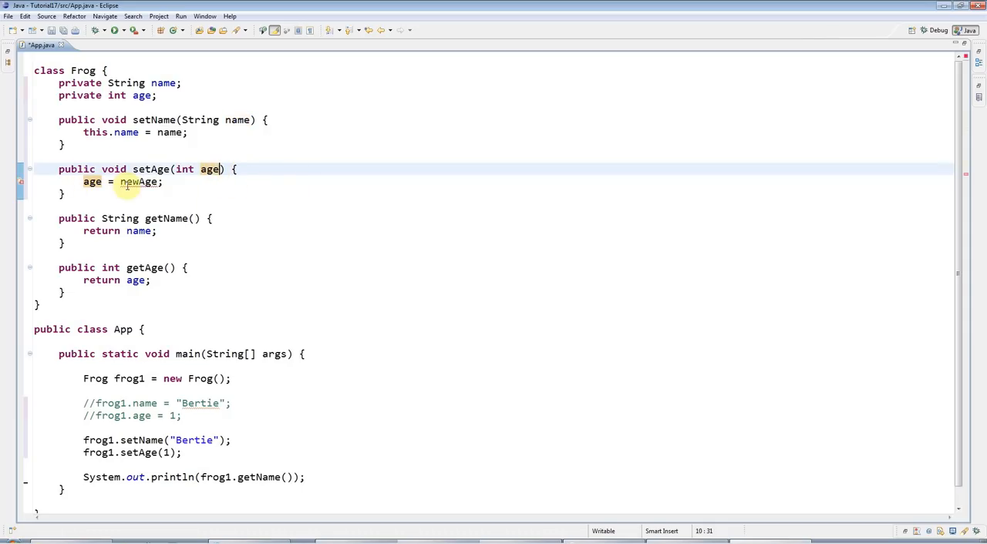
{"action": "double_click", "coordinate": [139, 182]}
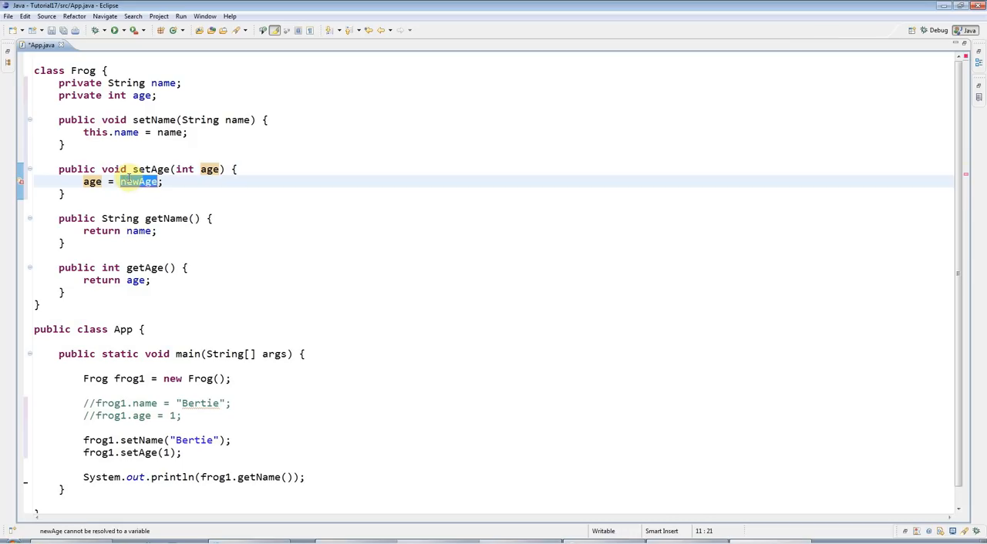
{"action": "type", "text": "age"}
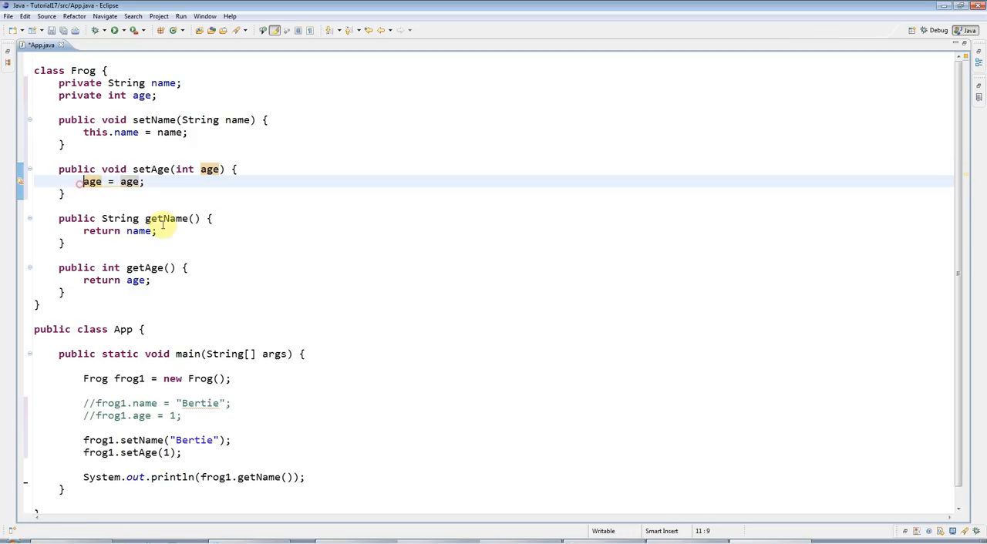
{"action": "type", "text": "this."}
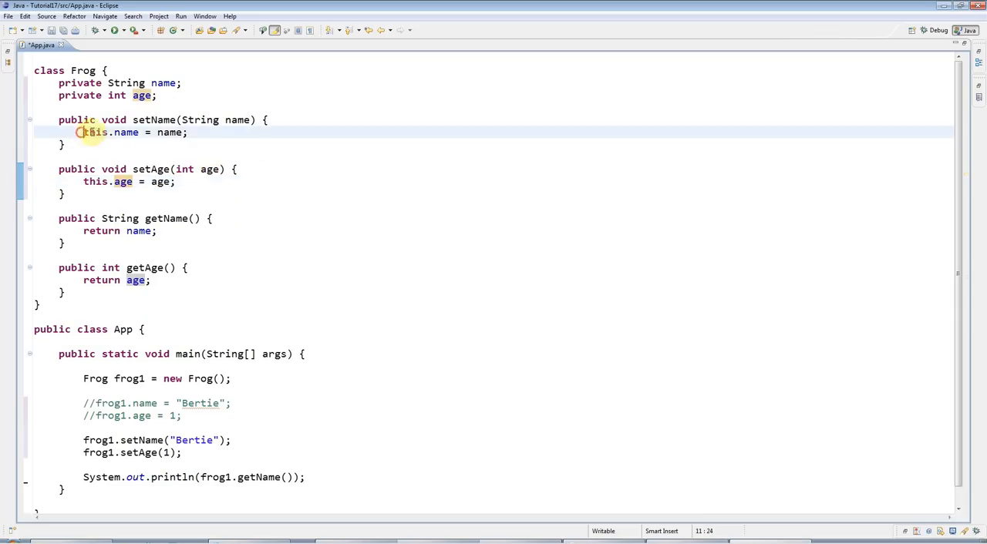
- Review the this keyword in setName and the private name and age field declarations
{"action": "double_click", "coordinate": [95, 132]}
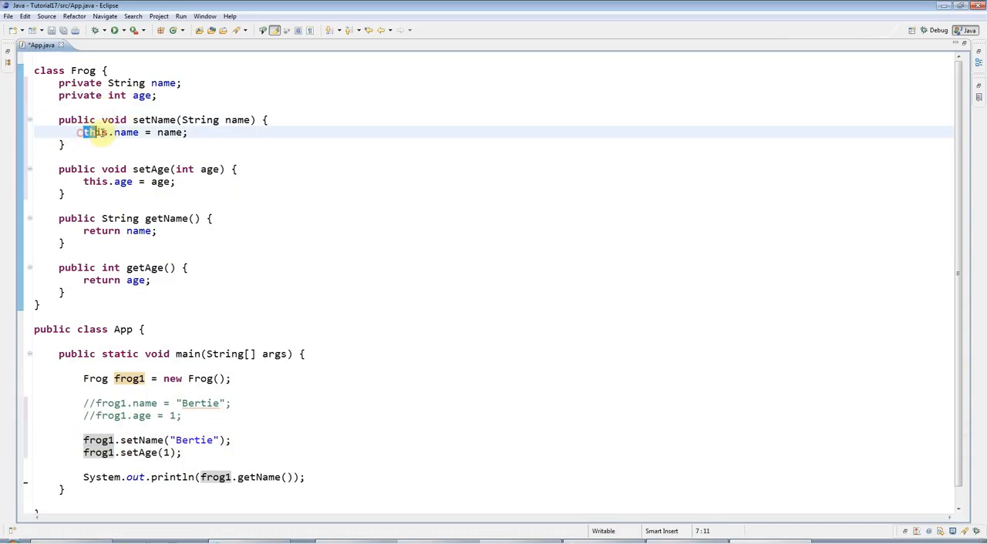
{"action": "double_click", "coordinate": [96, 133]}
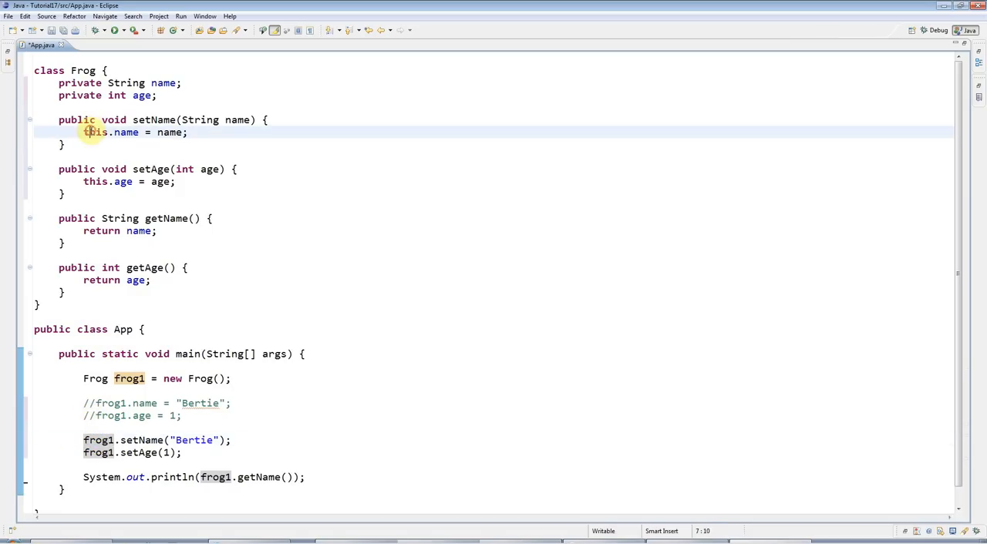
{"action": "double_click", "coordinate": [95, 132]}
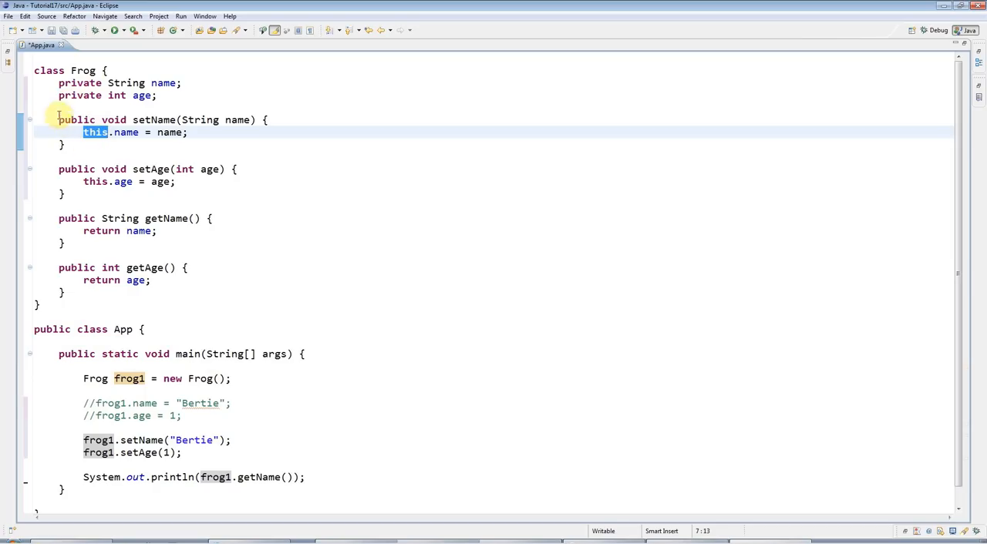
{"action": "left_click_drag", "start_coordinate": [58, 83], "coordinate": [120, 290]}
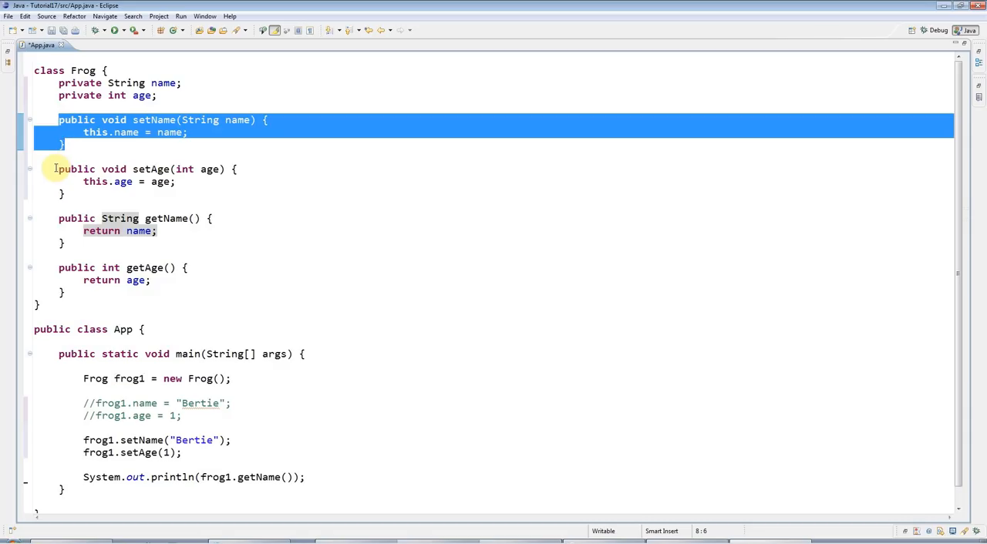
{"action": "left_click", "coordinate": [83, 132]}
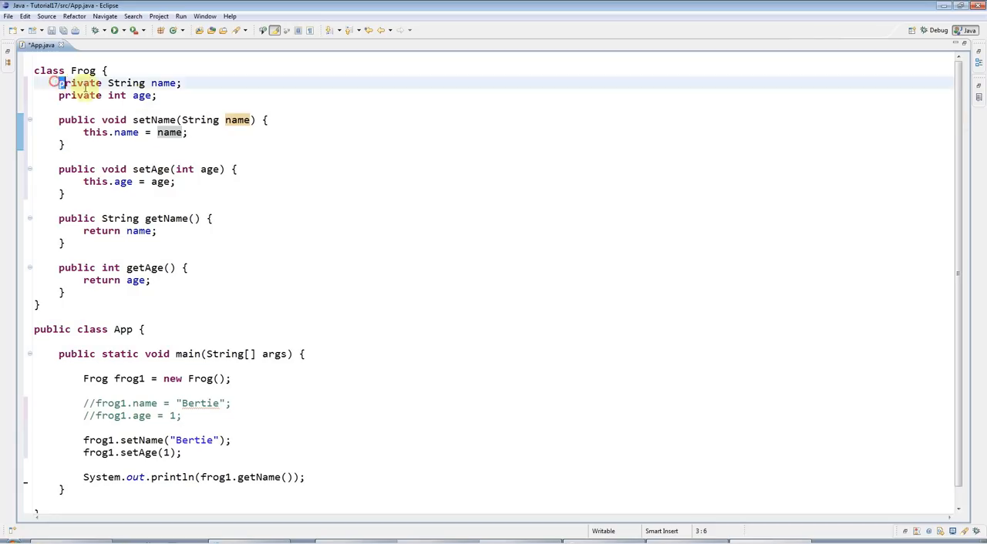
{"action": "left_click_drag", "start_coordinate": [59, 83], "coordinate": [157, 96]}
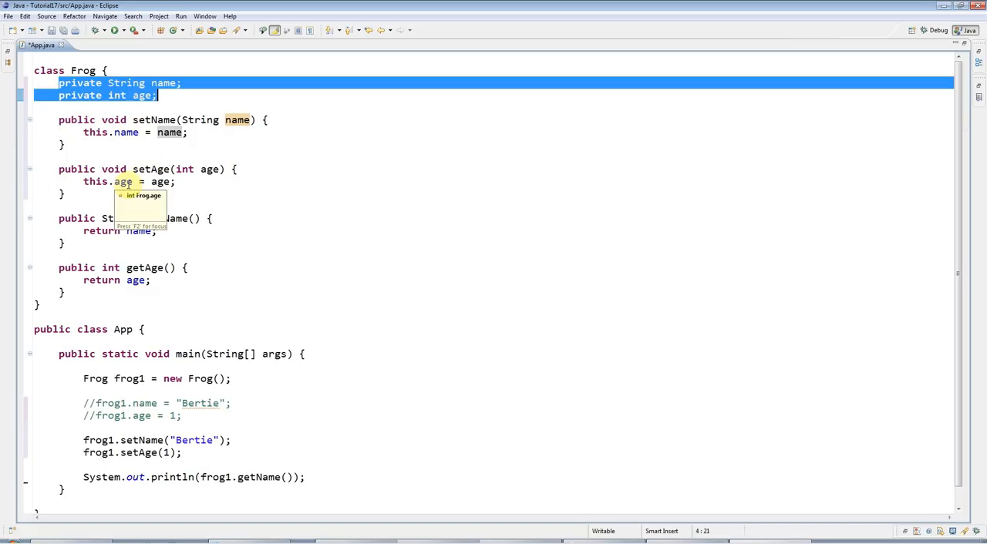
{"action": "mouse_move", "coordinate": [71, 182]}
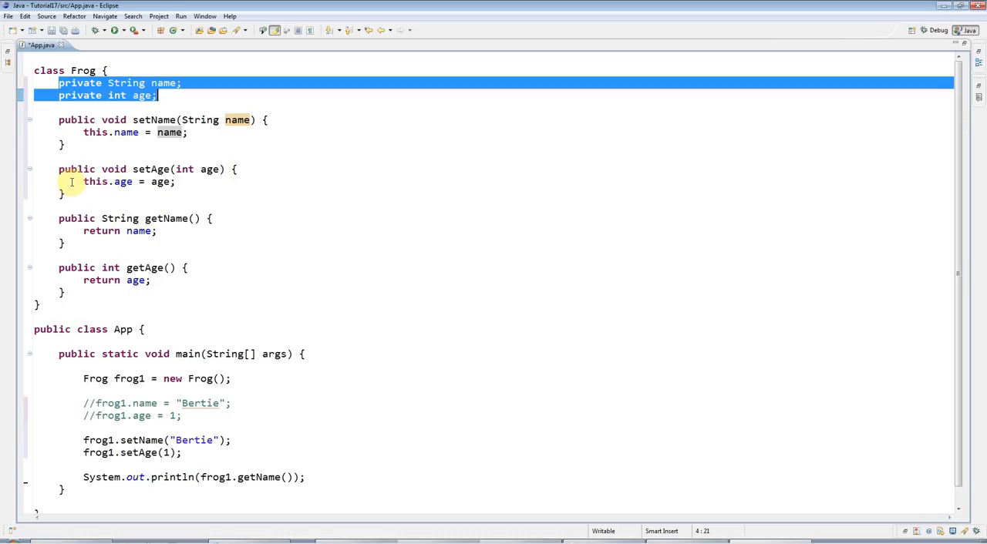
{"action": "mouse_move", "coordinate": [71, 191]}
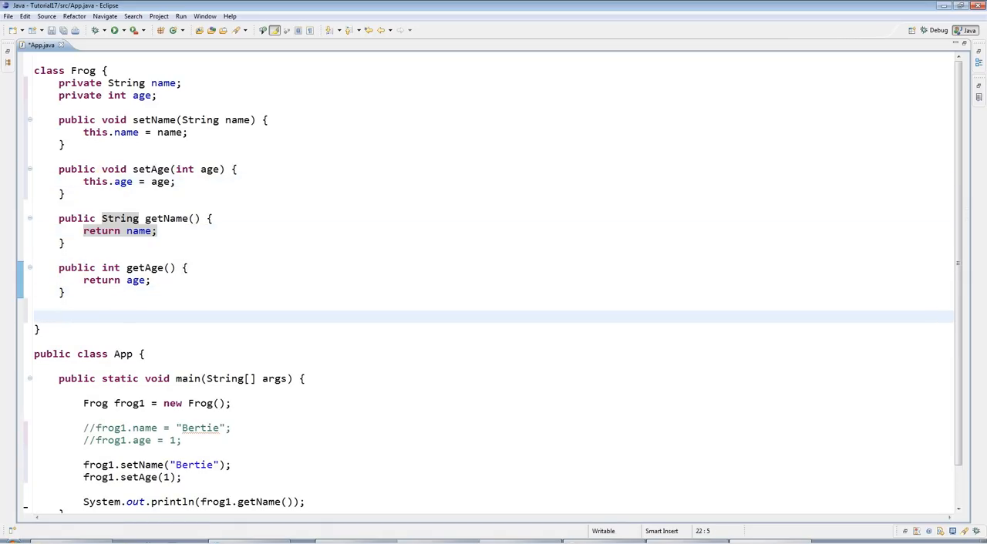
- Add public void setInfo(String name, int age) whose body calls setName(name) and setAge(age)
{"action": "type", "text": "public void"}
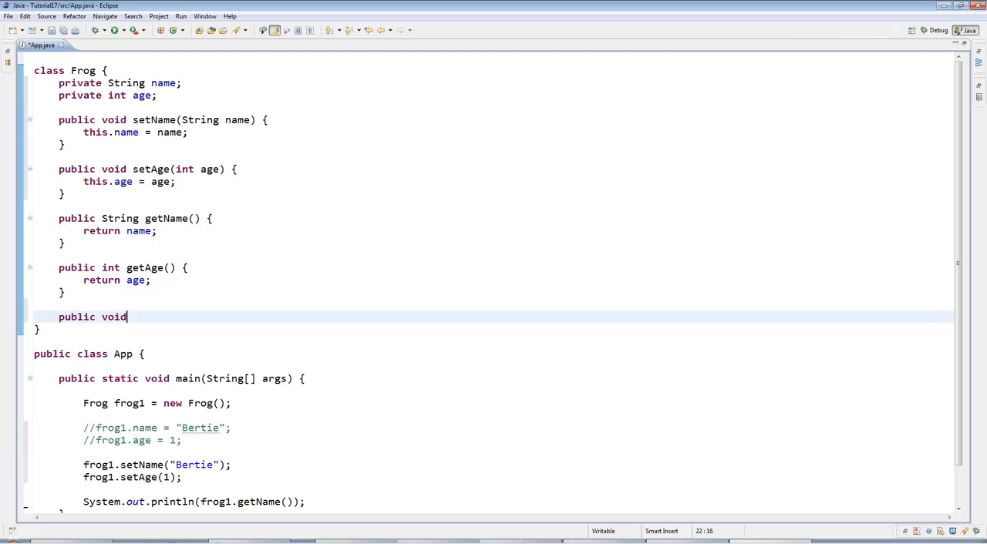
{"action": "type", "text": "setInf"}
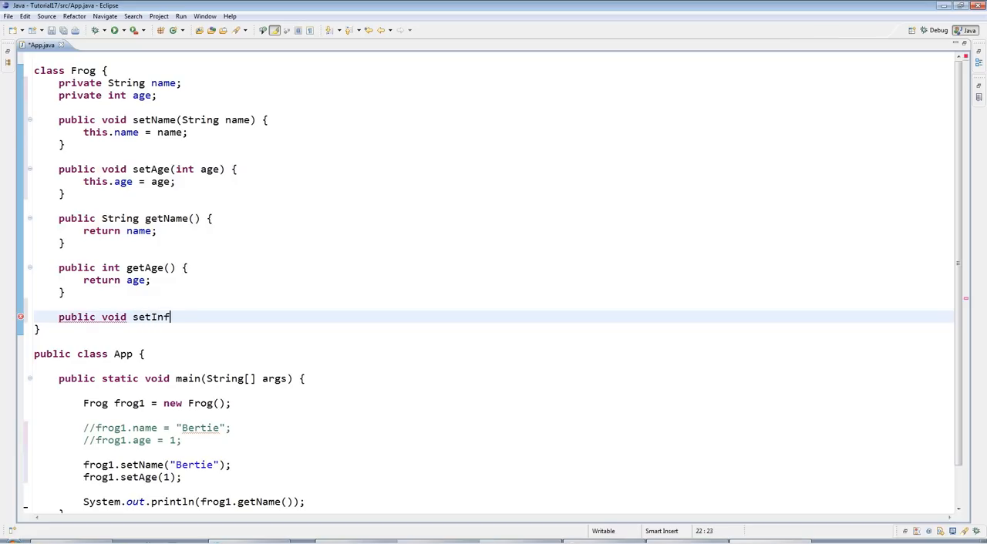
{"action": "type", "text": "o(S"}
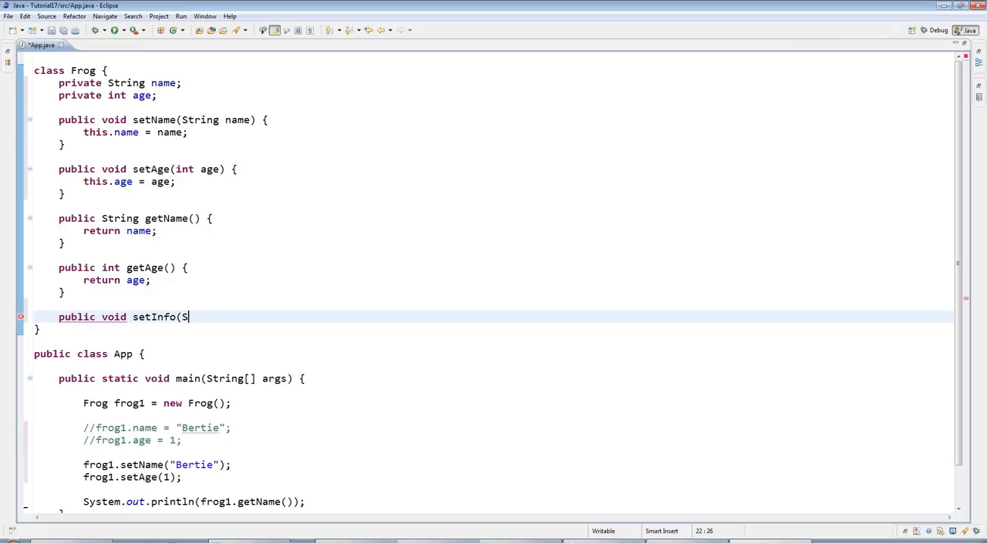
{"action": "type", "text": "tring name,"}
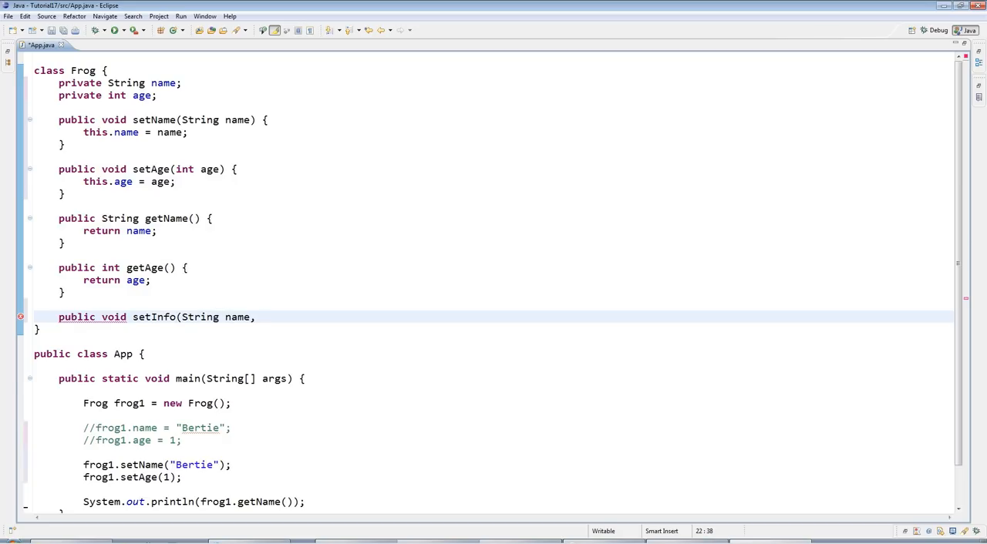
{"action": "type", "text": "int age) {"}
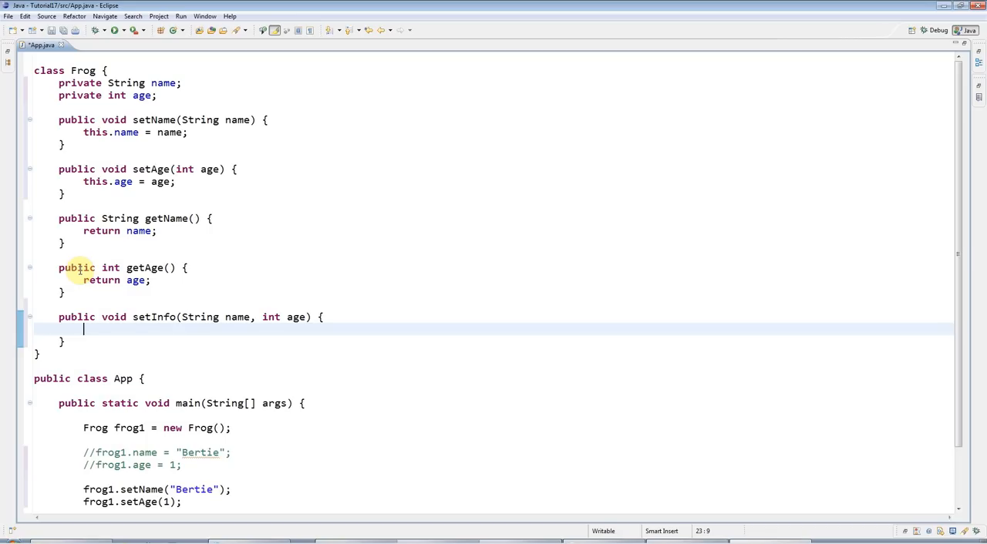
{"action": "type", "text": "setName(name);"}
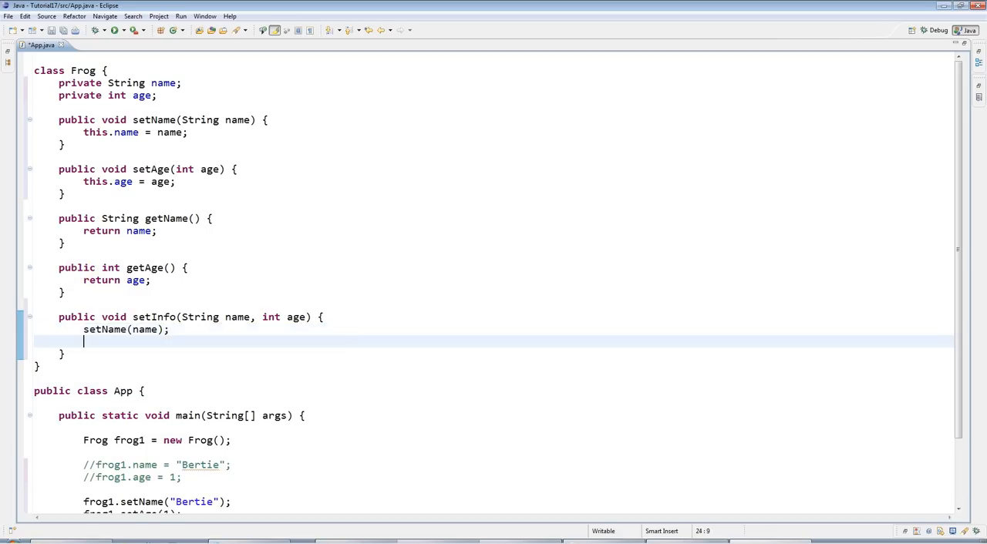
{"action": "type", "text": "setAge(age);"}
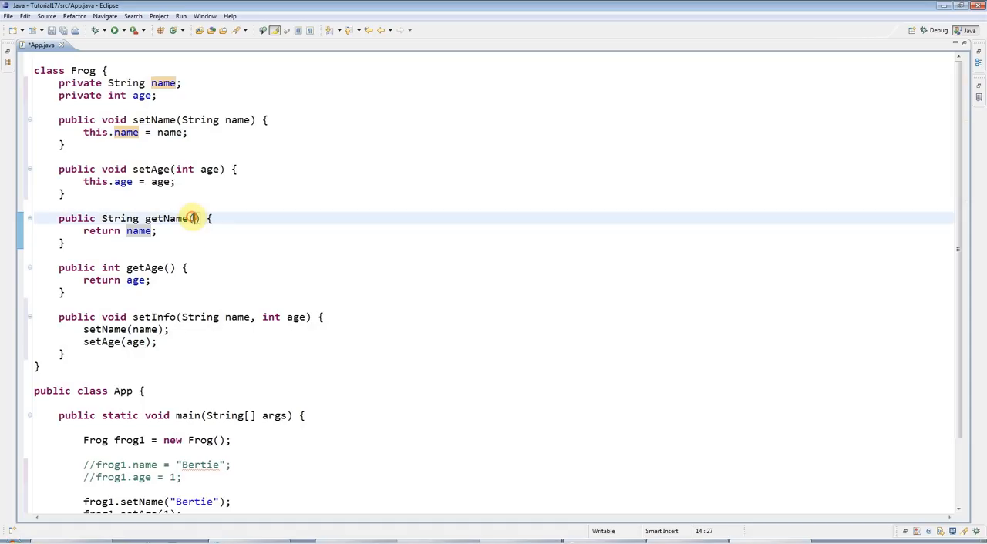
{"action": "left_click_drag", "start_coordinate": [191, 219], "coordinate": [157, 232]}
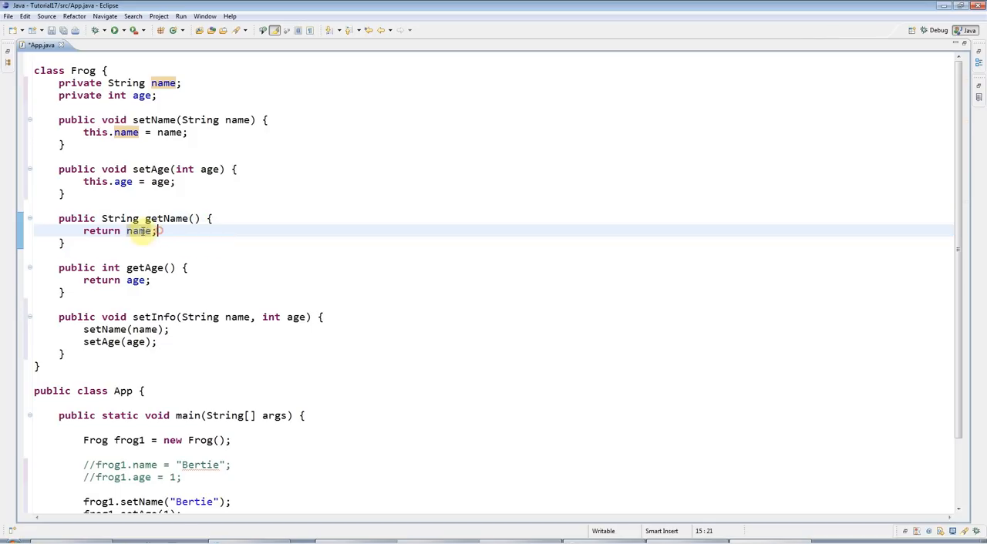
{"action": "double_click", "coordinate": [139, 232]}
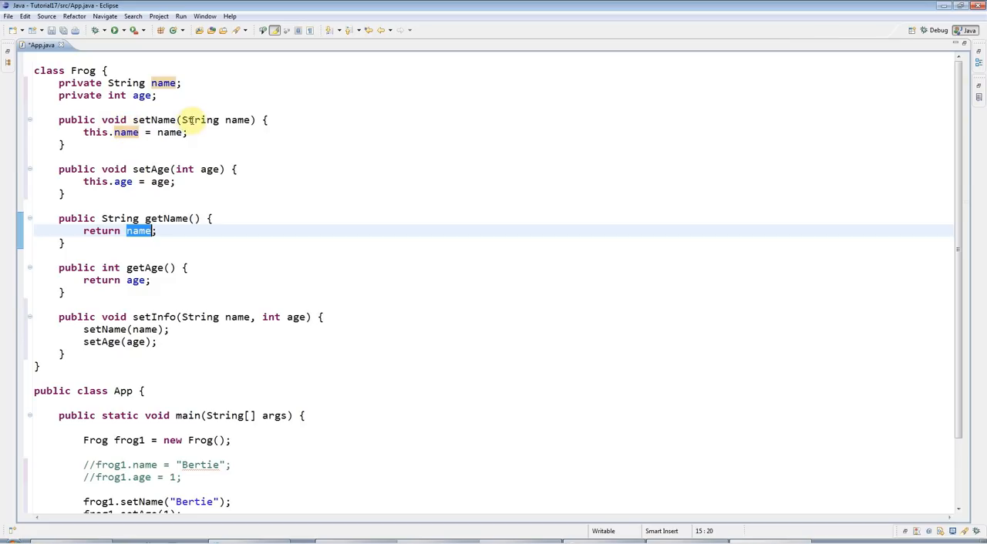
{"action": "left_click", "coordinate": [265, 121]}
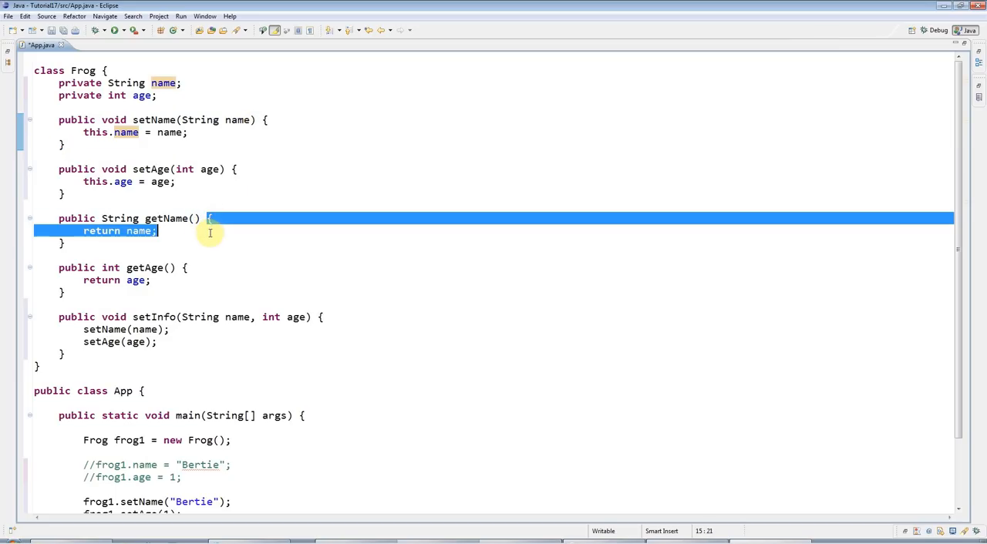
{"action": "double_click", "coordinate": [139, 231]}
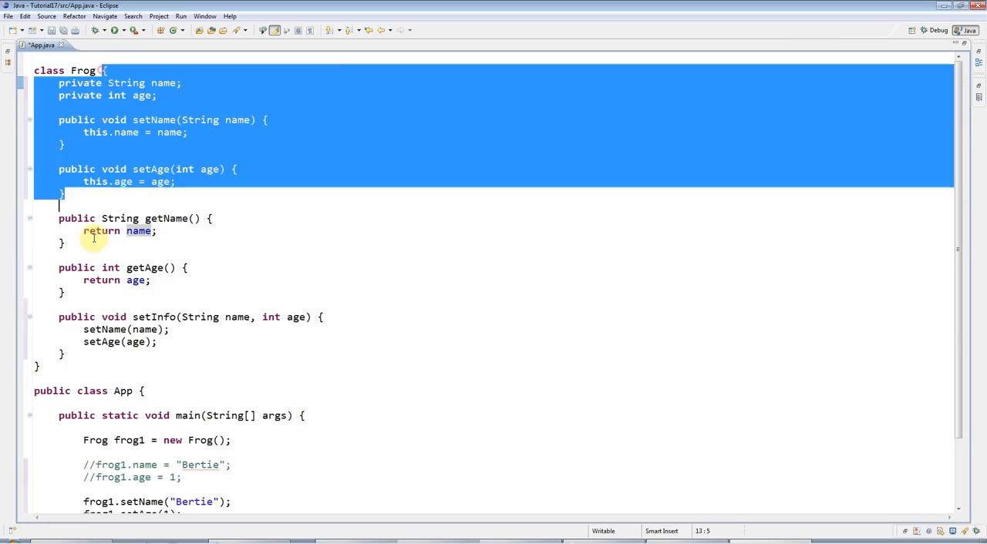
{"action": "left_click", "coordinate": [268, 120]}
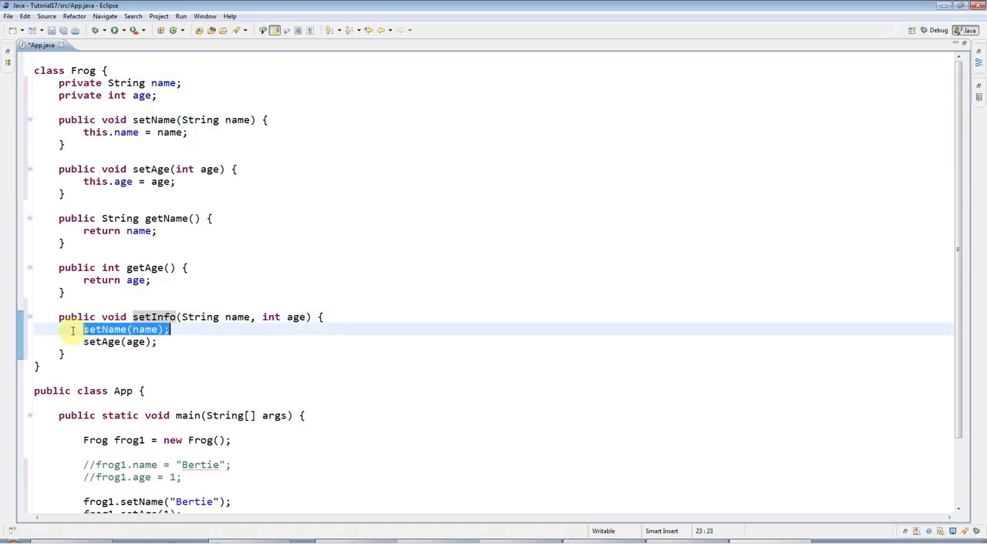
{"action": "left_click", "coordinate": [83, 330]}
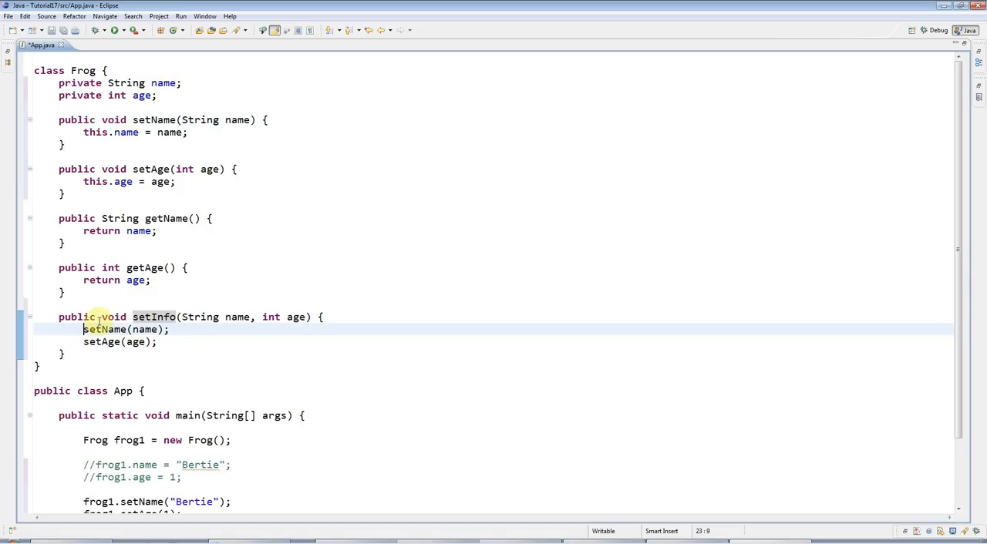
{"action": "type", "text": "this"}
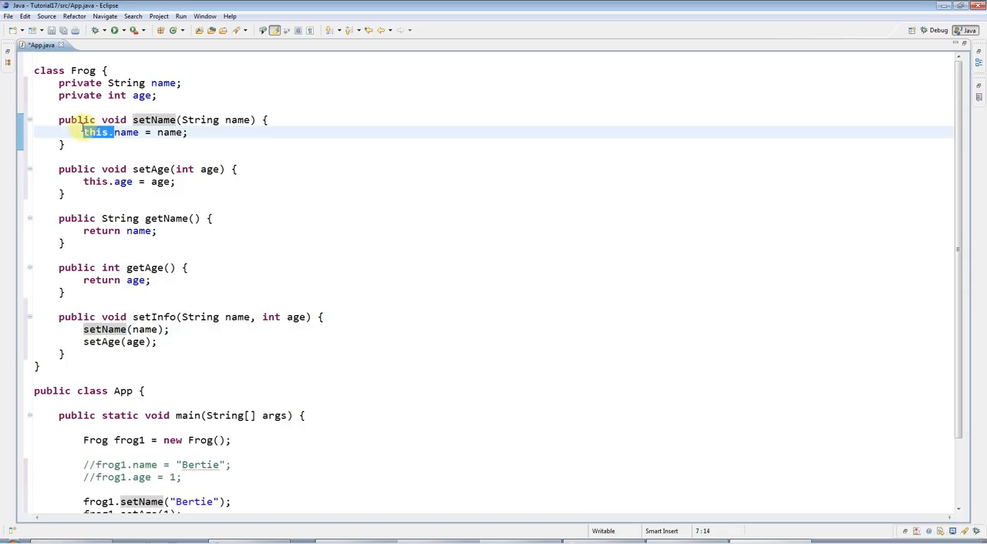
{"action": "left_click", "coordinate": [237, 121]}
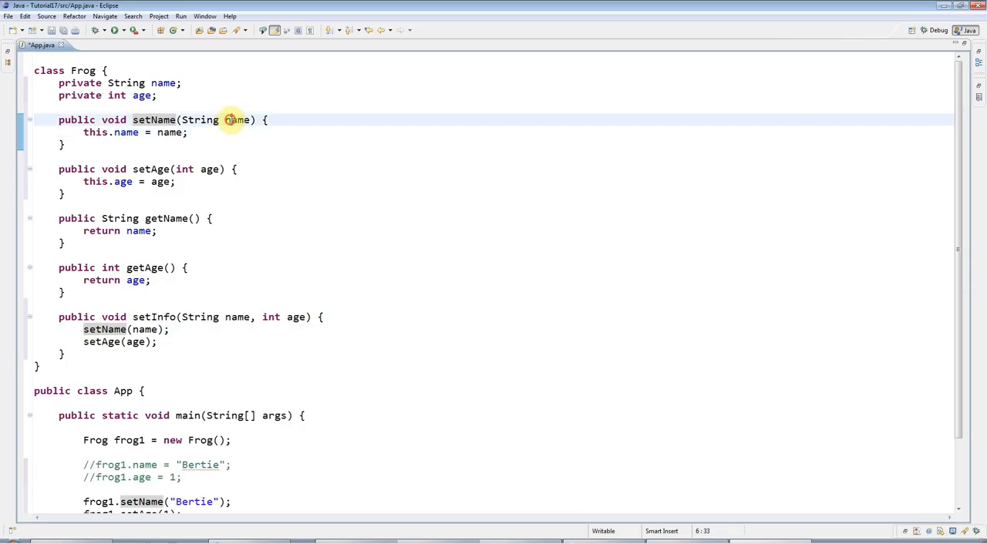
{"action": "double_click", "coordinate": [237, 120]}
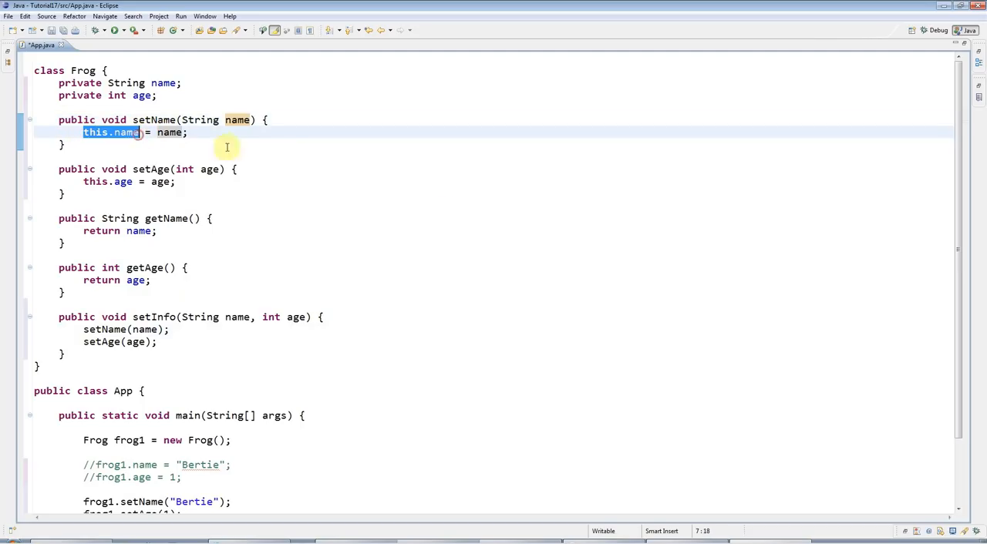
{"action": "mouse_move", "coordinate": [623, 203]}
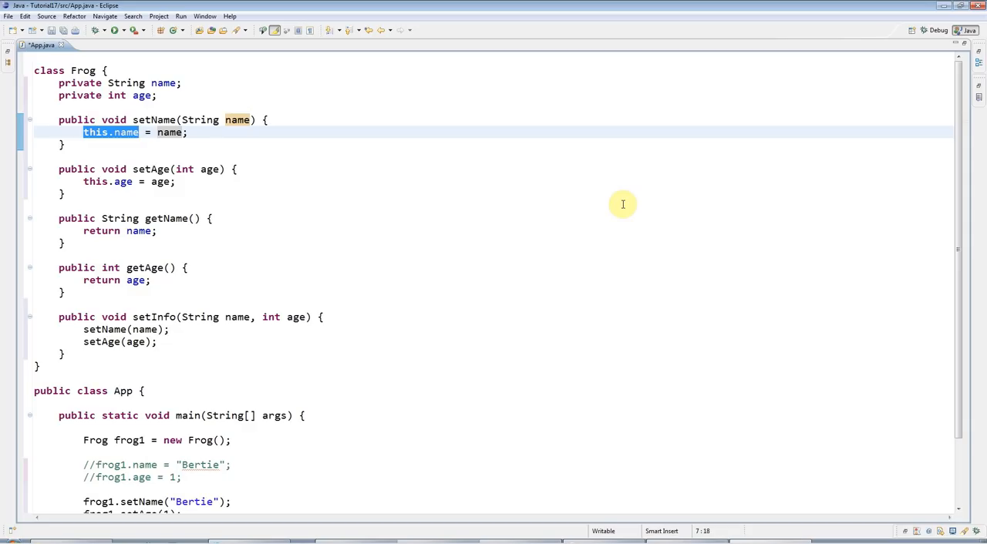
{"action": "mouse_move", "coordinate": [46, 77]}
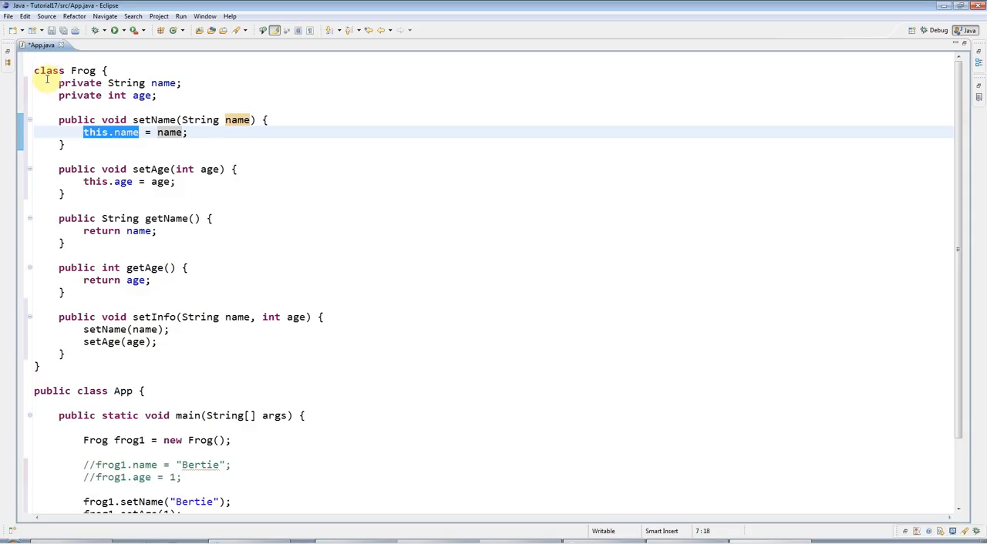